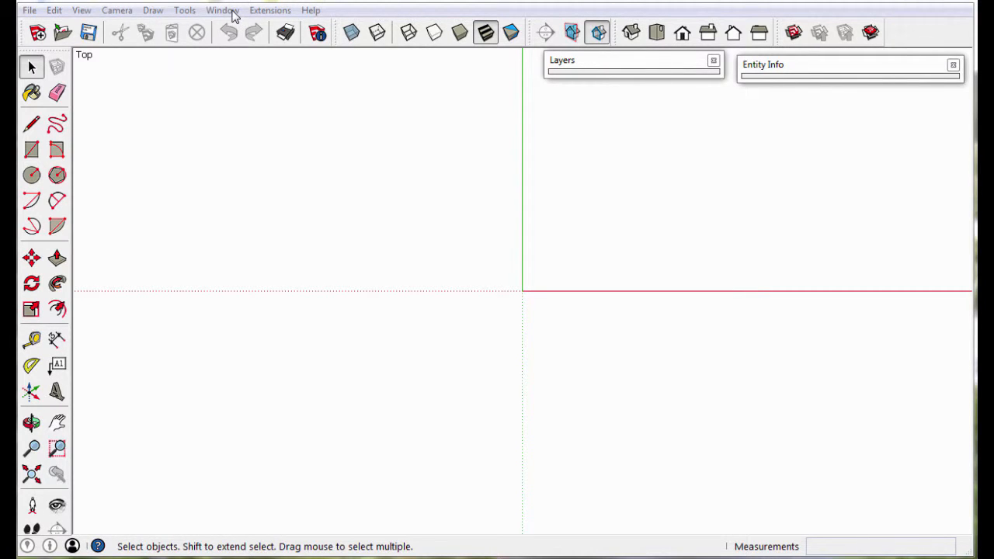
# Filter Preferences > Shortcuts for 'hi' to confirm Edit/Hide is assigned to H
pyautogui.click(222, 10)
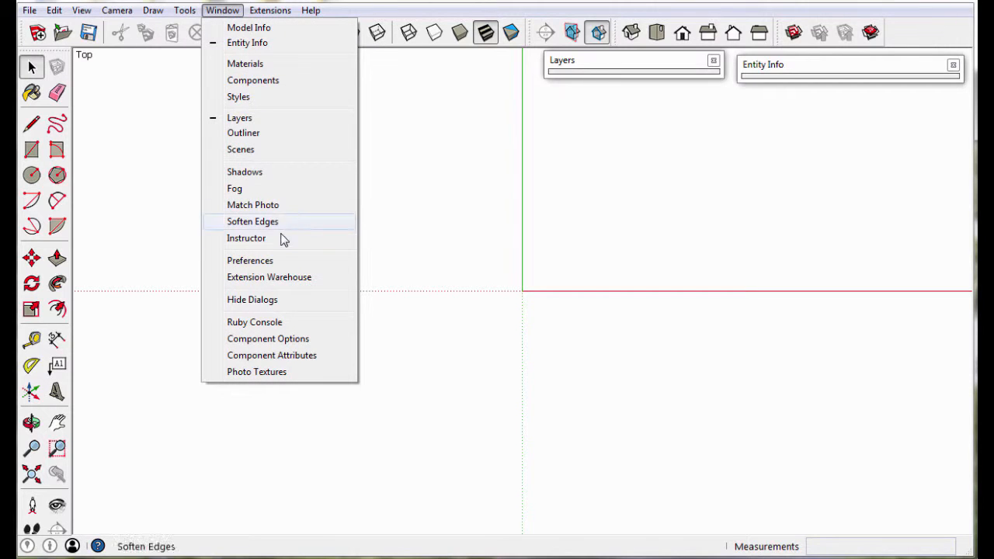
pyautogui.click(250, 260)
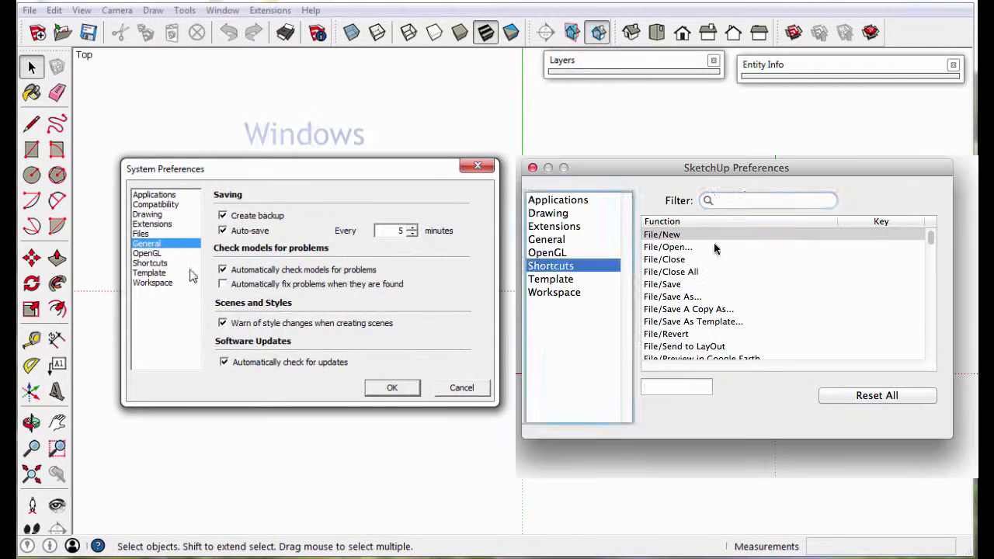
pyautogui.click(150, 263)
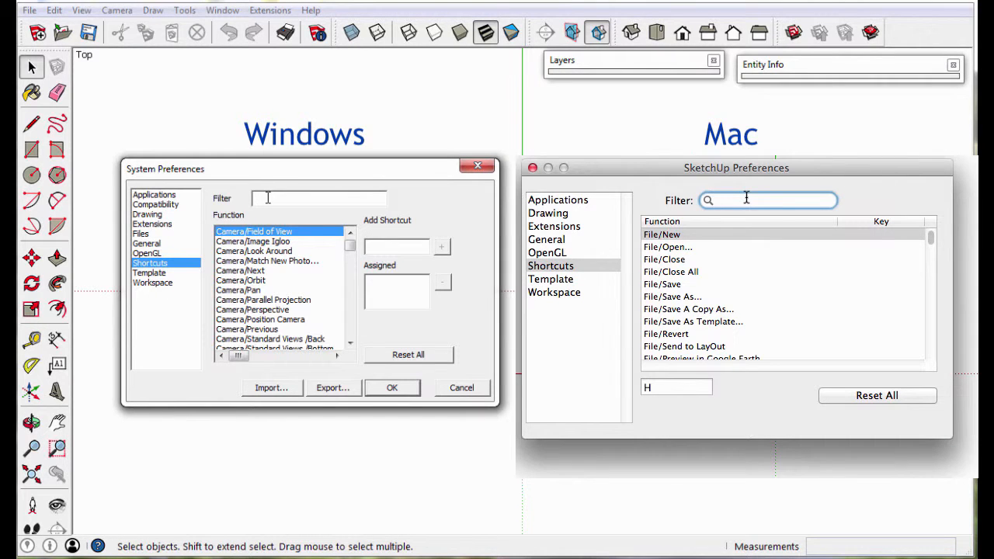
pyautogui.write('hide')
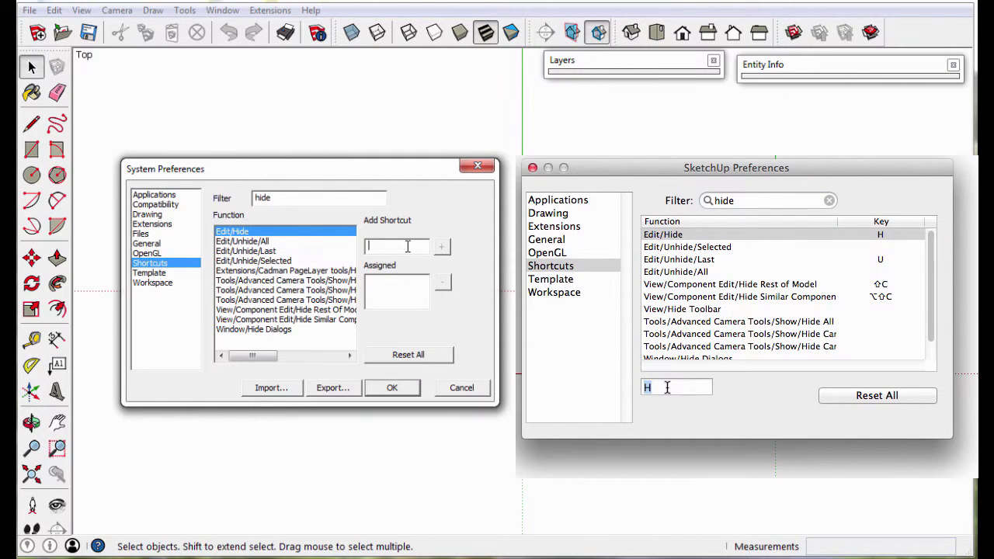
pyautogui.click(442, 246)
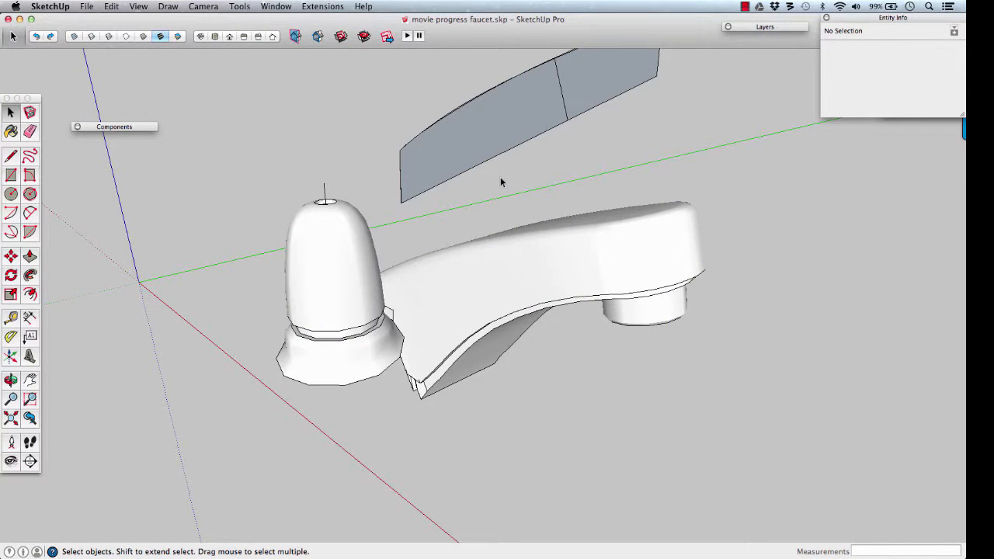
# Expand the Layers tray and reveal the handle's hidden triangulated edges
pyautogui.click(760, 24)
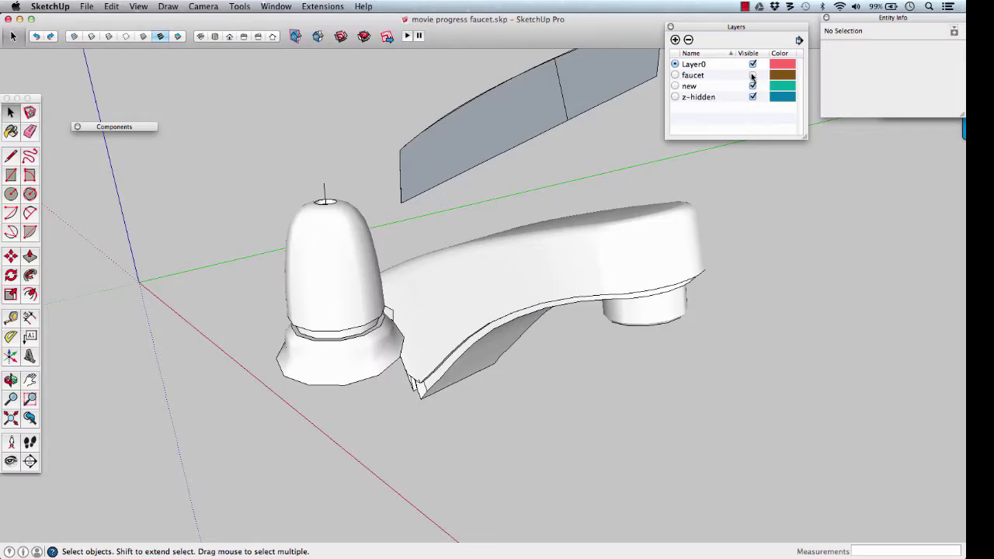
pyautogui.click(752, 74)
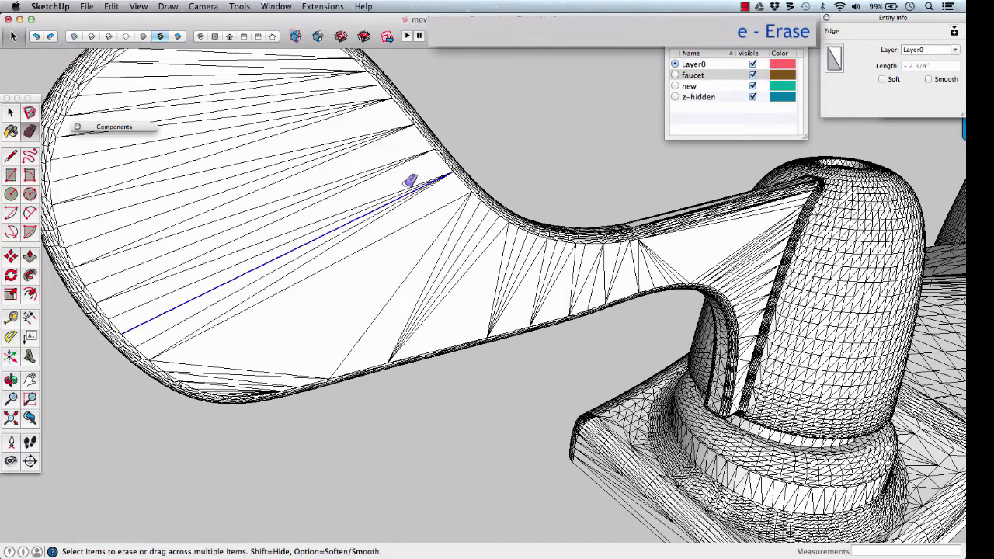
# Erase the criss-crossing interior edges across the handle profile, leaving one clean face
pyautogui.moveTo(412, 182); pyautogui.dragTo(431, 194)
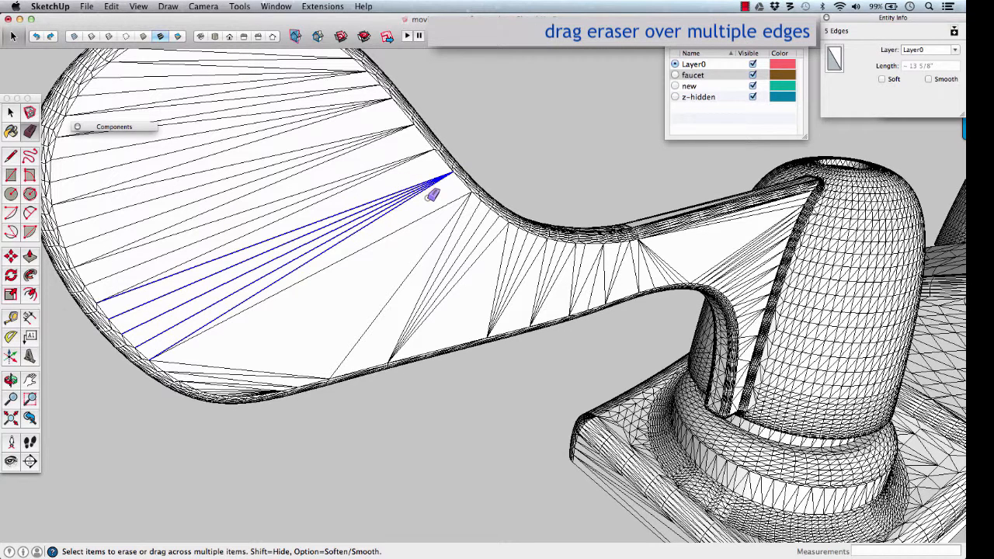
pyautogui.moveTo(435, 195); pyautogui.dragTo(369, 175)
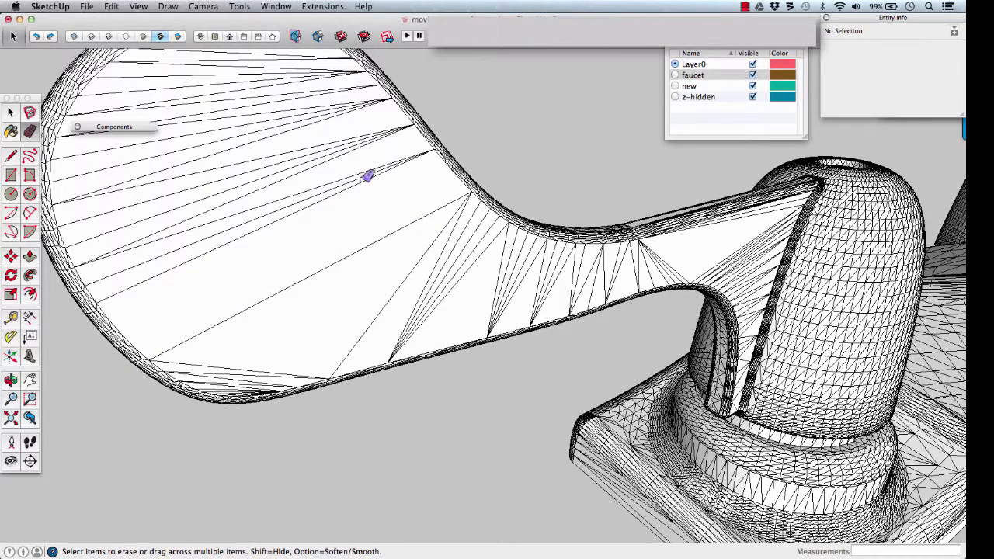
pyautogui.click(374, 167)
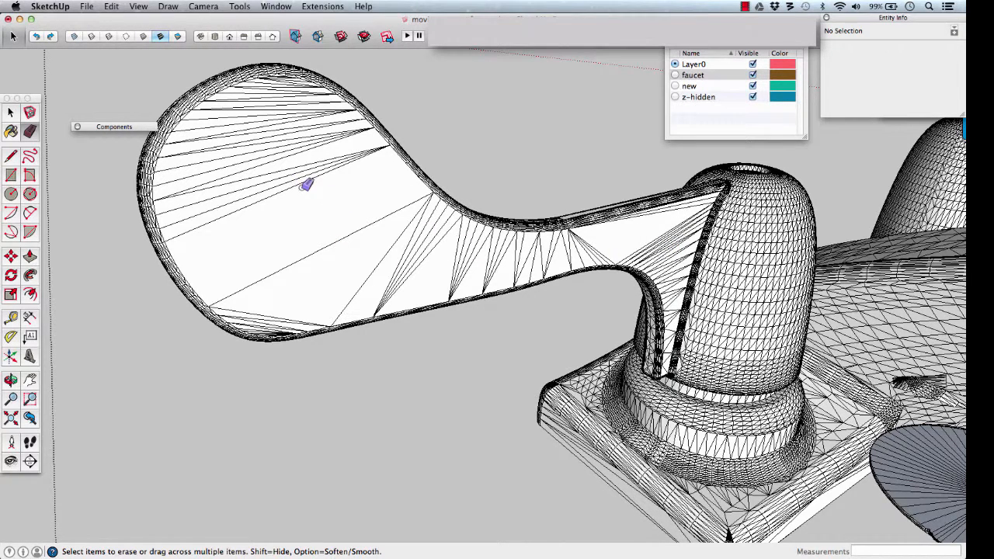
pyautogui.click(351, 161)
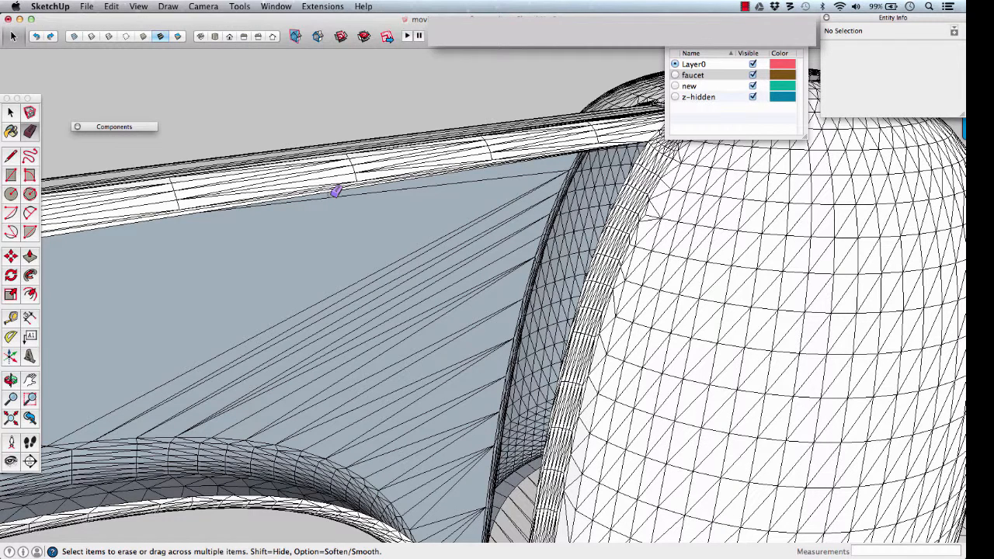
pyautogui.press('cmd+z')
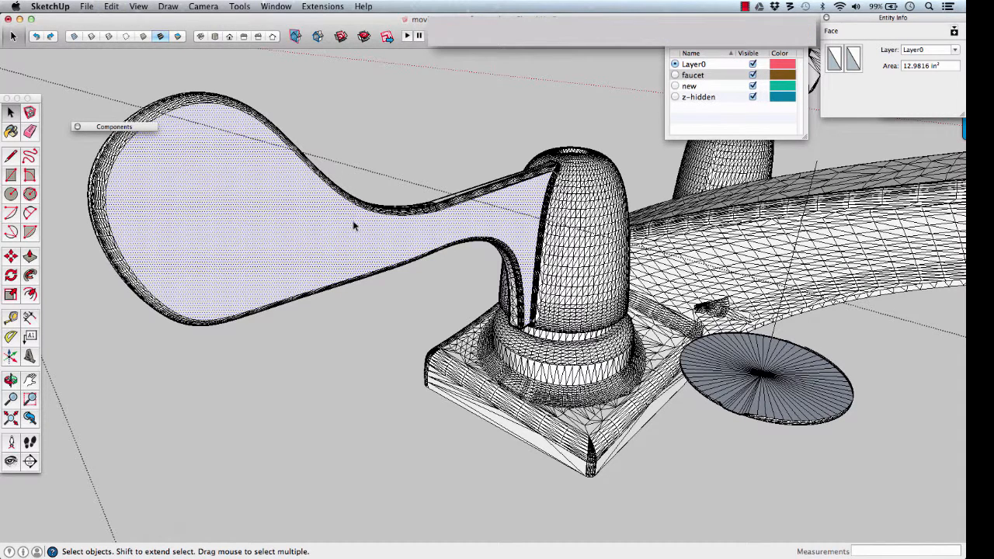
pyautogui.moveTo(358, 300)
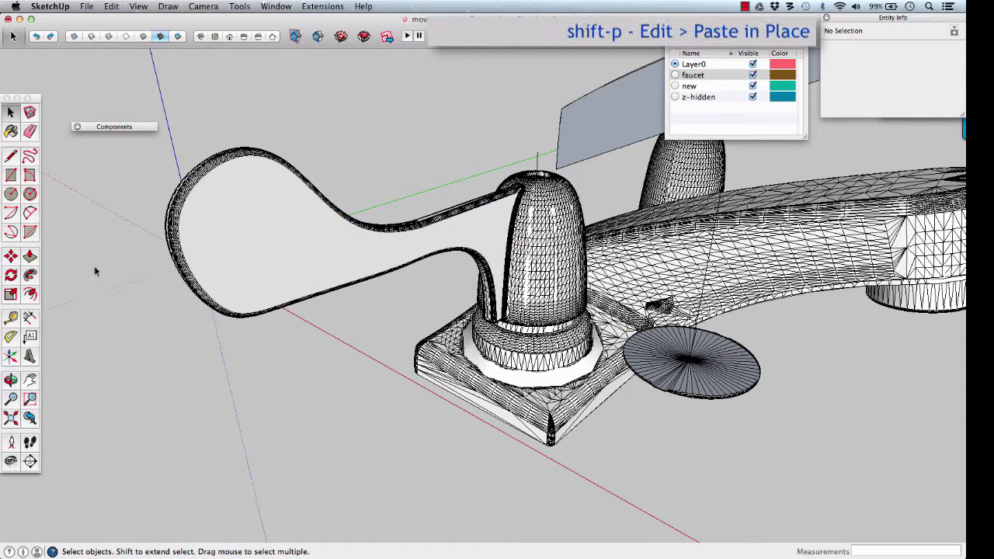
# Paste the handle profile back in its original position with Paste In Place
pyautogui.click(119, 6)
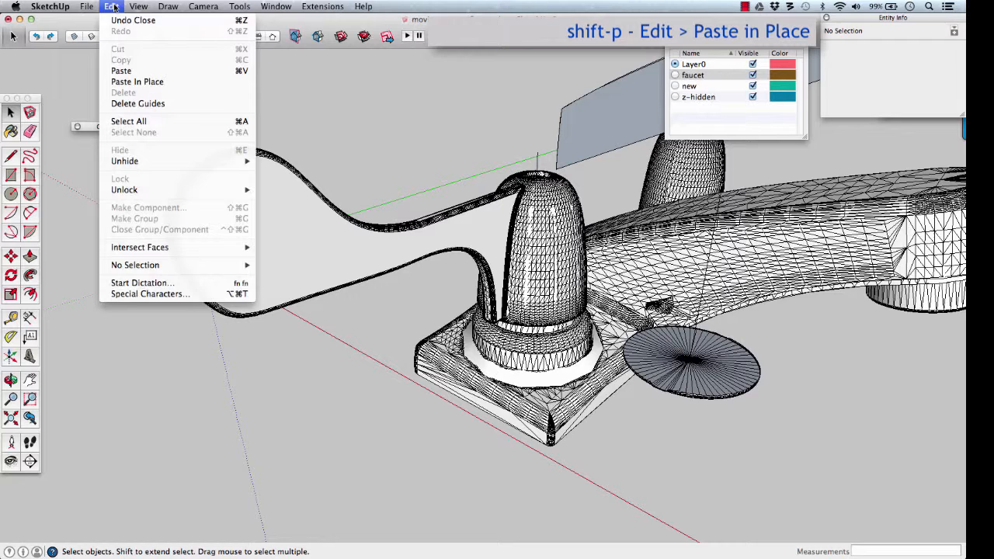
pyautogui.click(137, 81)
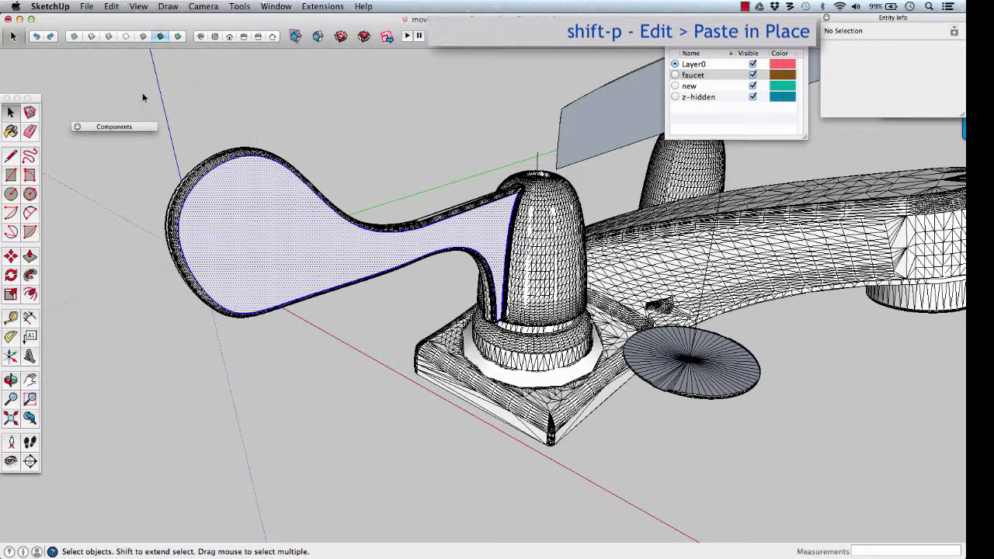
pyautogui.click(272, 211)
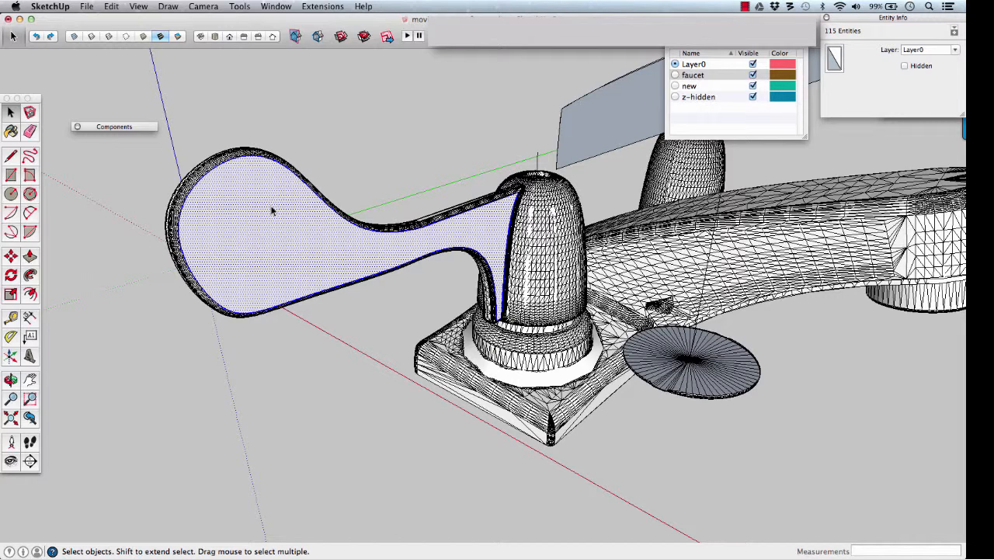
# Make the pasted handle geometry a component named 'Handle'
pyautogui.rightClick(272, 211)
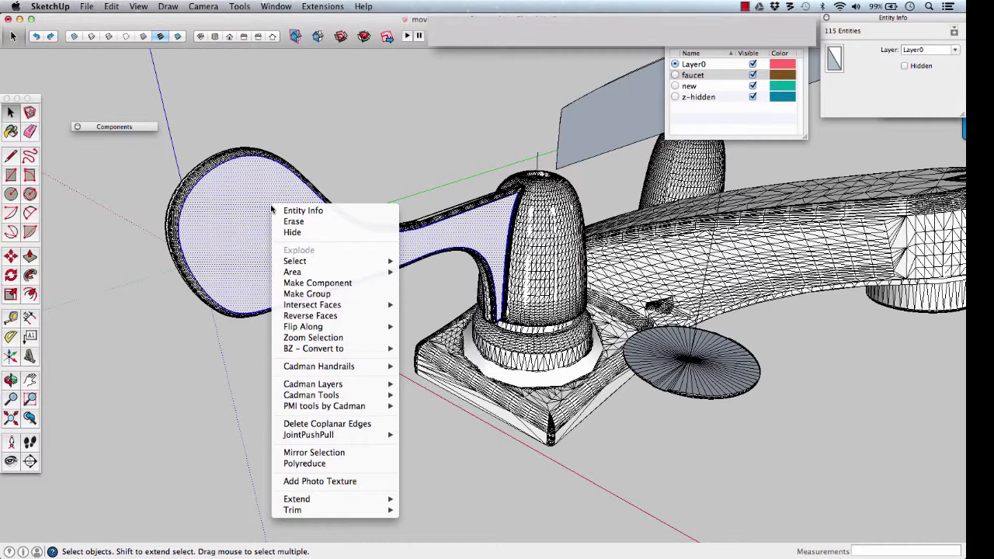
pyautogui.moveTo(317, 283)
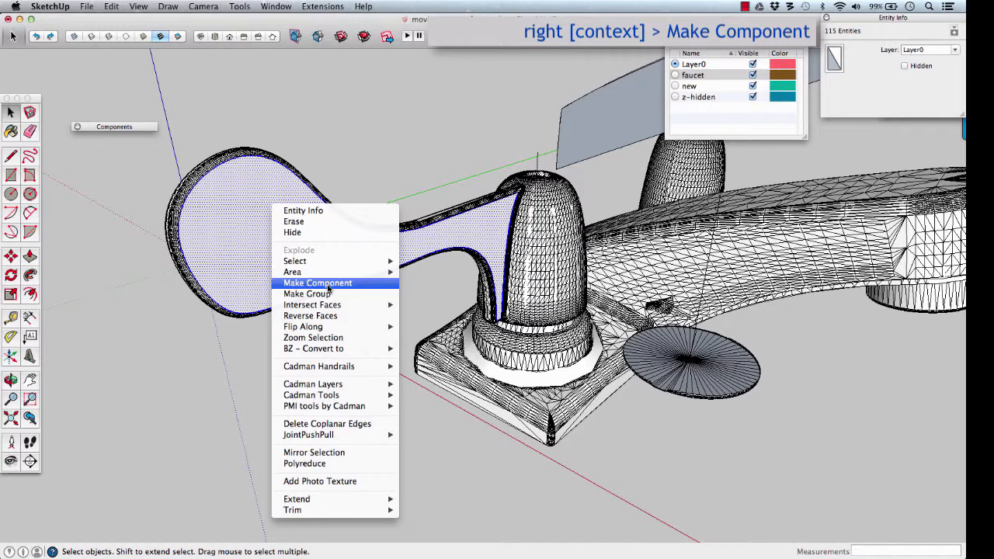
pyautogui.click(317, 282)
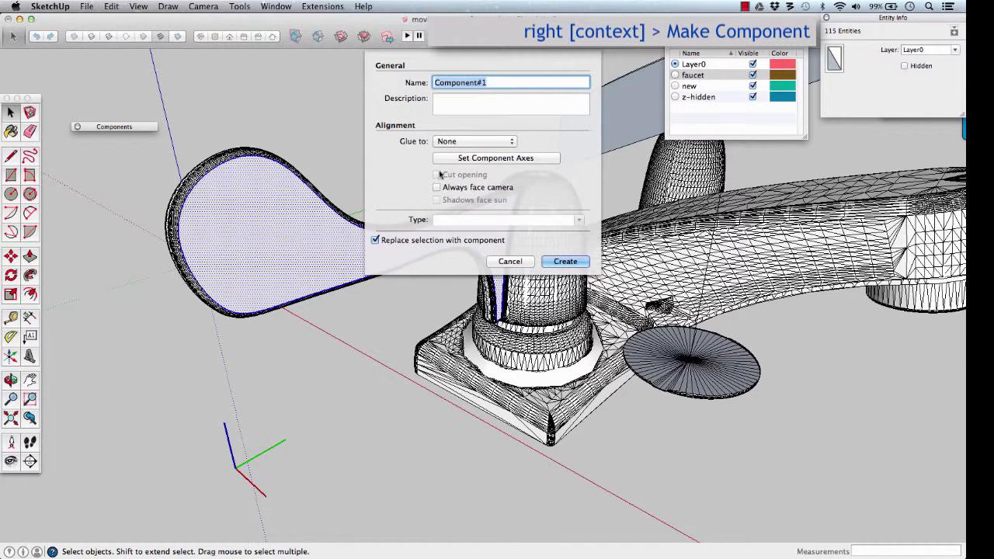
pyautogui.write('H')
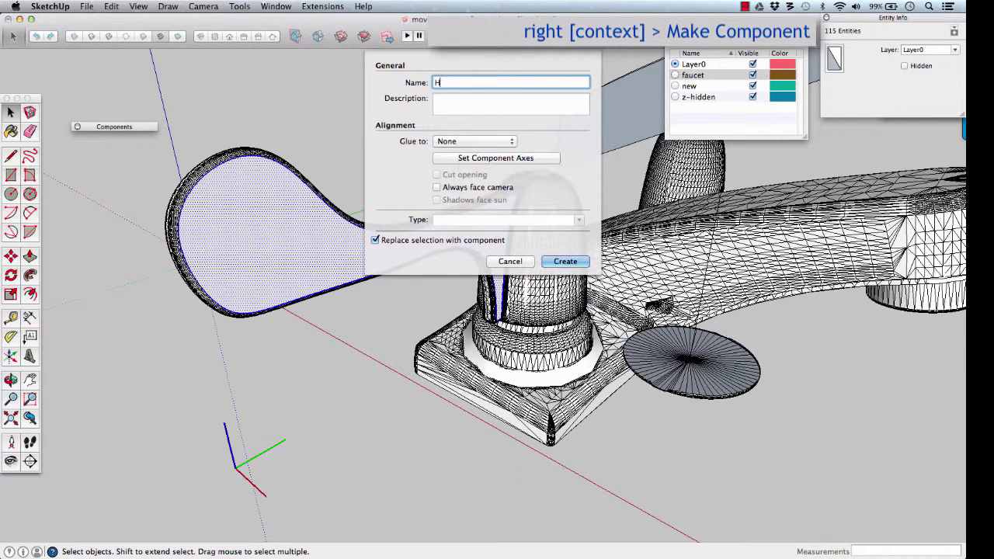
pyautogui.write('andle')
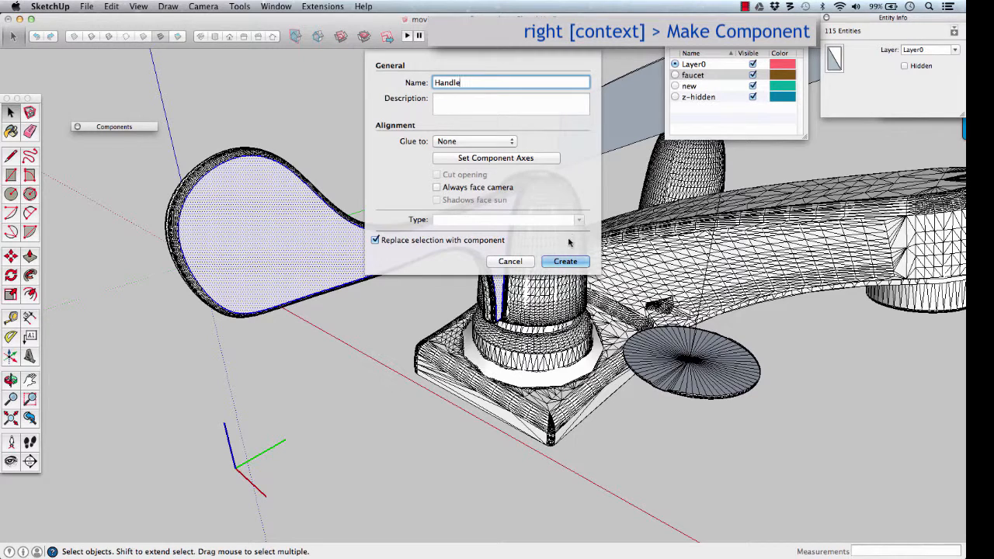
pyautogui.click(565, 261)
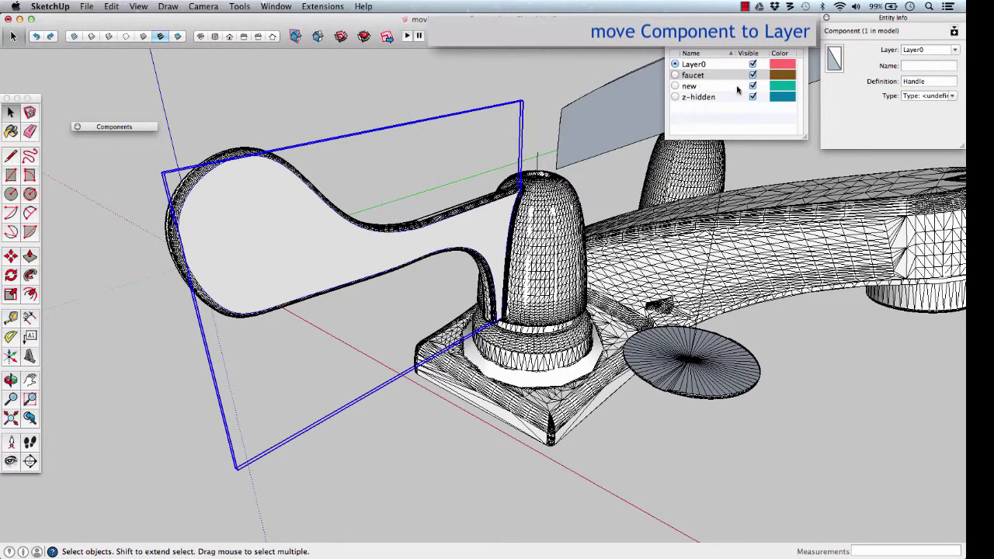
# Move the Handle component from Layer0 to the other layer in Entity Info
pyautogui.click(955, 51)
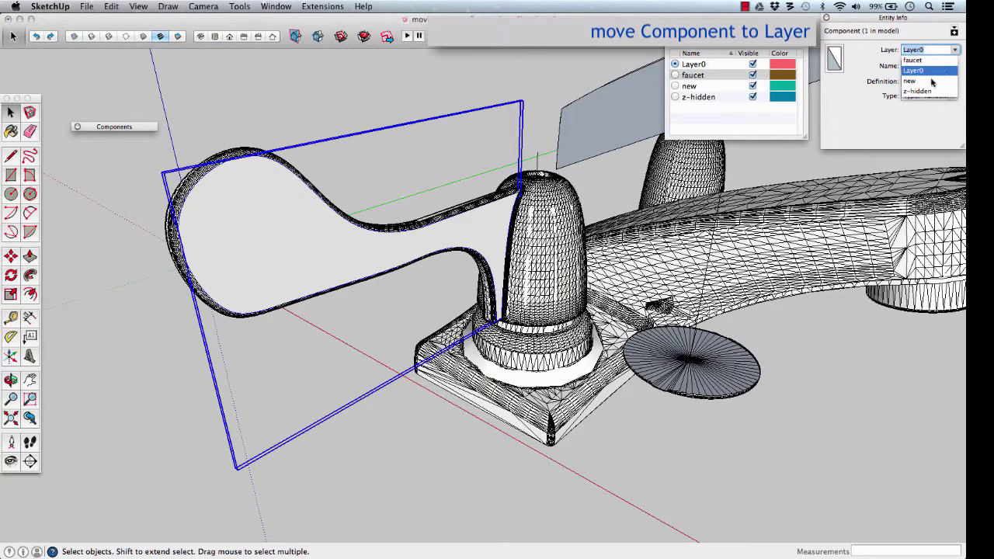
pyautogui.click(908, 81)
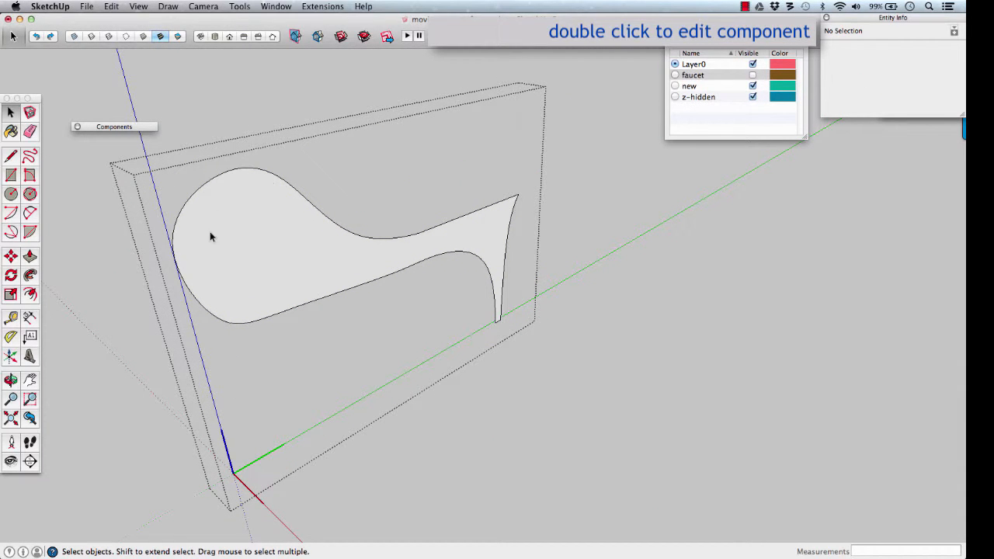
pyautogui.moveTo(323, 251)
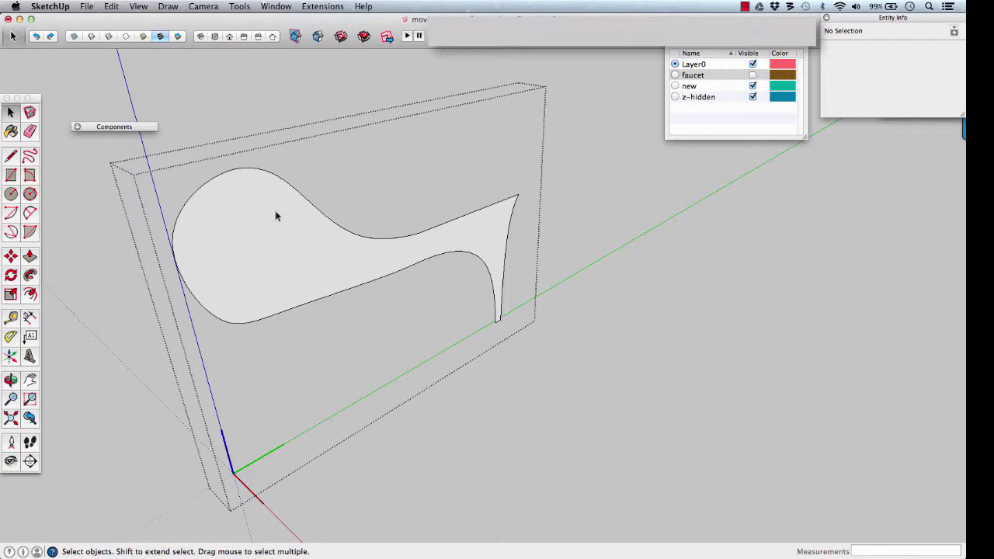
pyautogui.moveTo(258, 242)
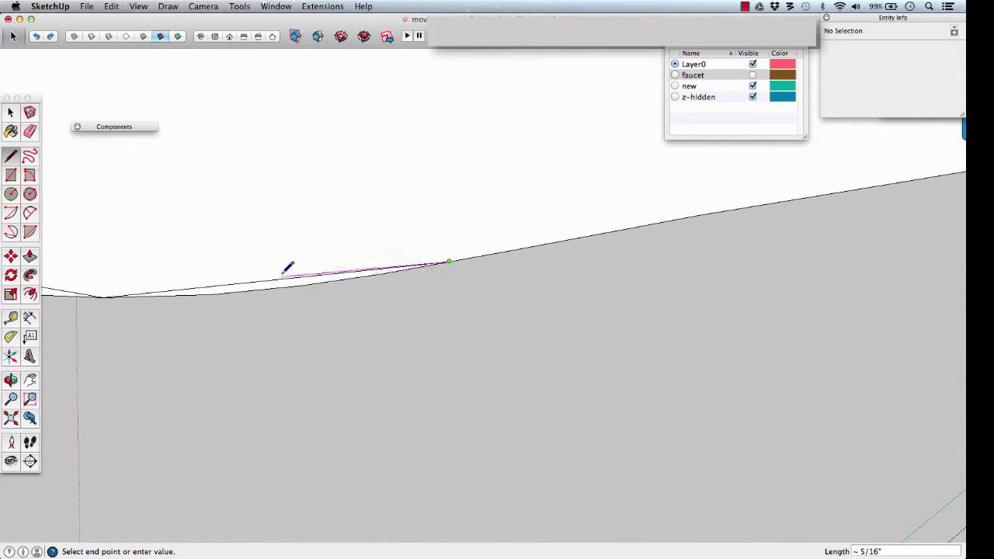
pyautogui.moveTo(283, 279)
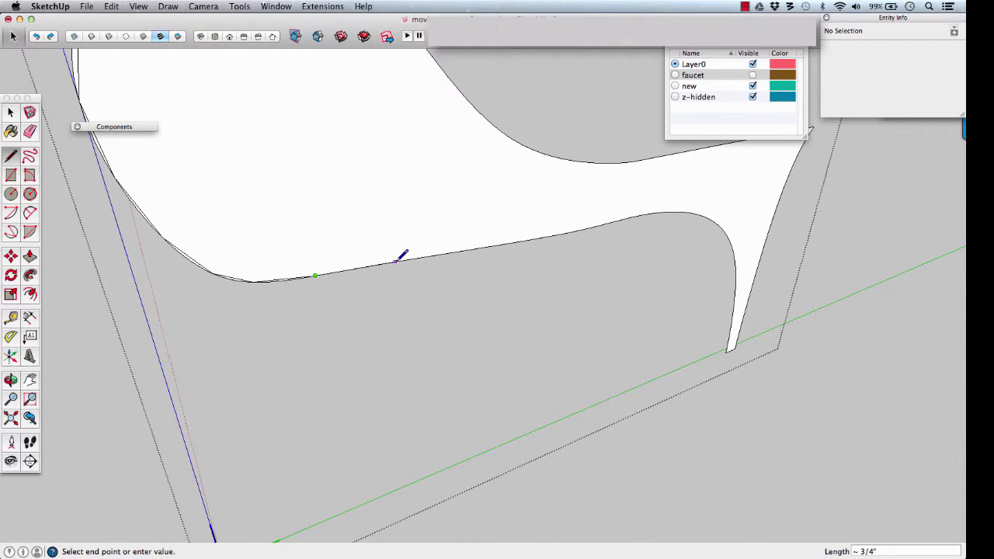
pyautogui.moveTo(457, 253)
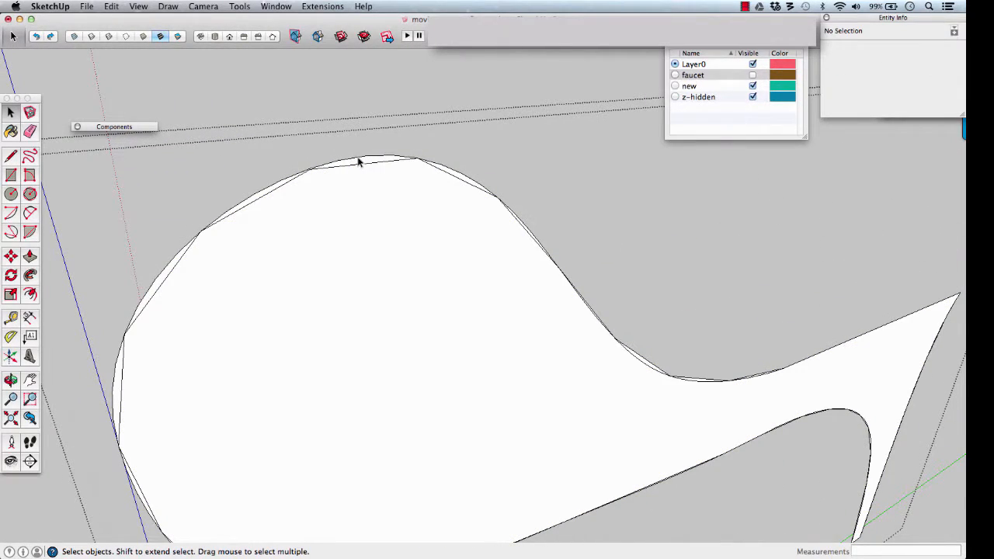
# Close the profile outline and push/pull it into a solid slab
pyautogui.click(362, 167)
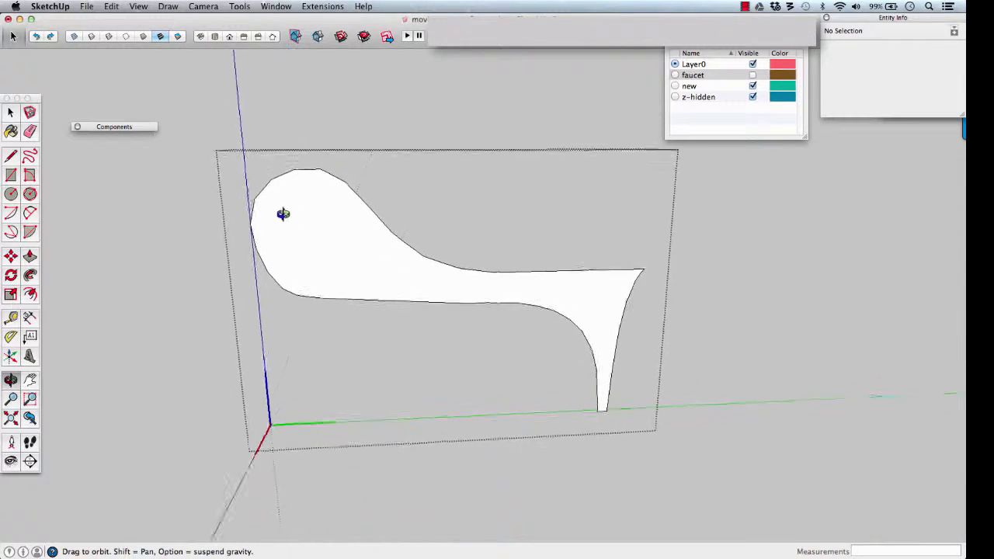
pyautogui.moveTo(283, 214); pyautogui.dragTo(465, 290)
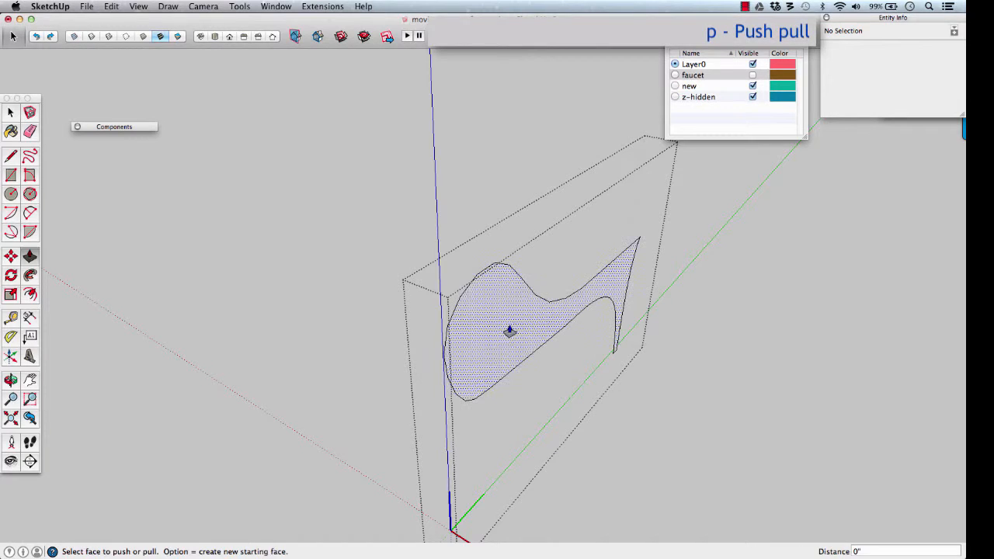
pyautogui.moveTo(509, 332); pyautogui.dragTo(482, 325)
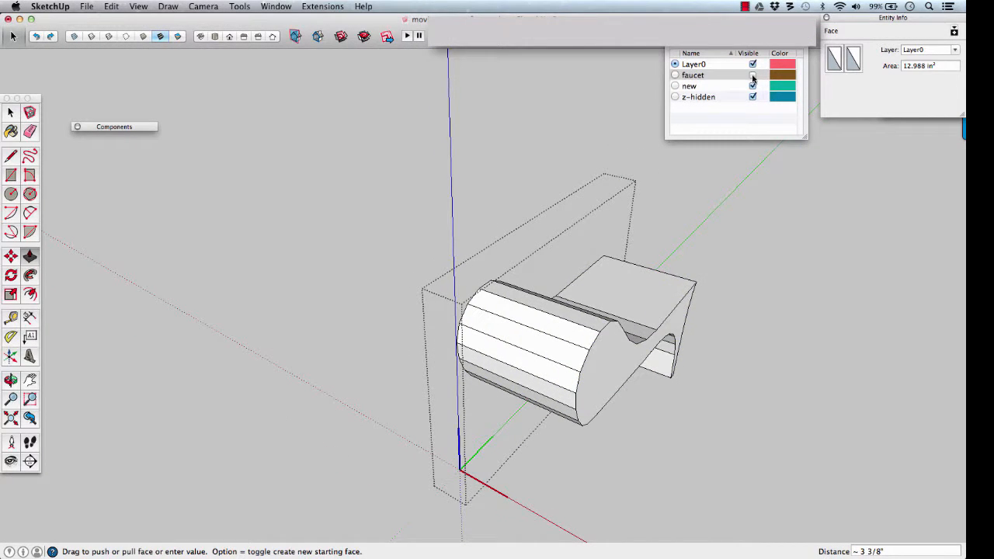
# Show the faucet and adjust the slab to about 5/16" to match the handle
pyautogui.click(752, 85)
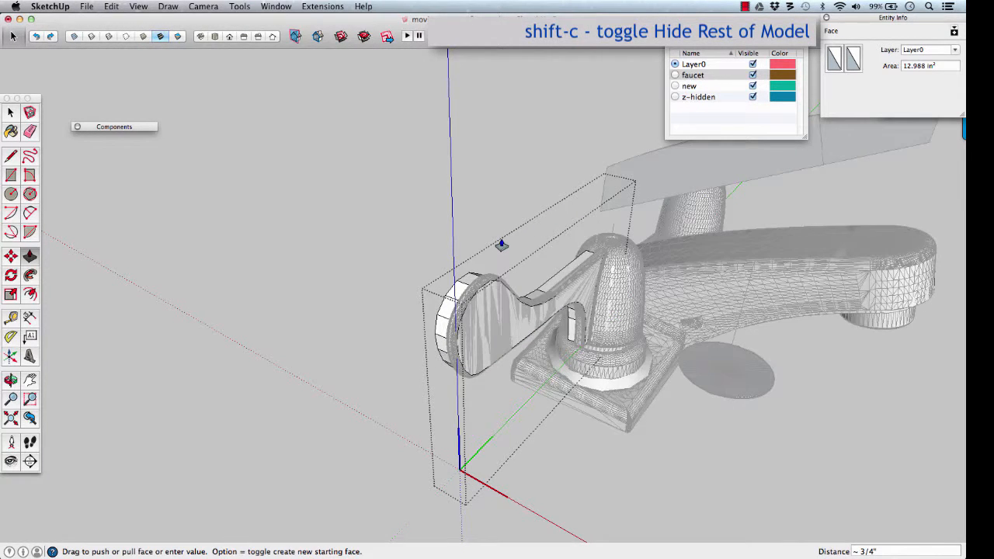
pyautogui.moveTo(501, 245); pyautogui.dragTo(653, 311)
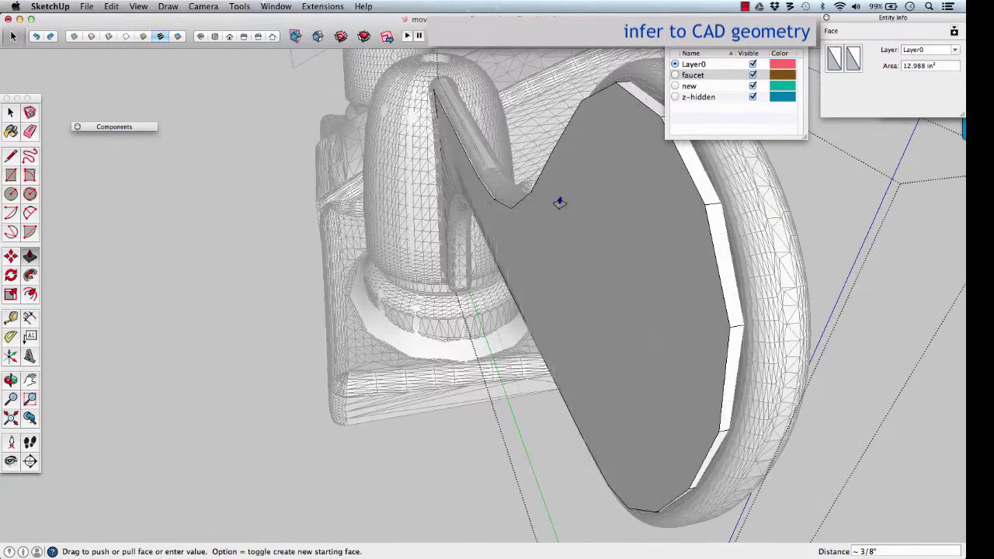
pyautogui.moveTo(559, 203); pyautogui.dragTo(584, 197)
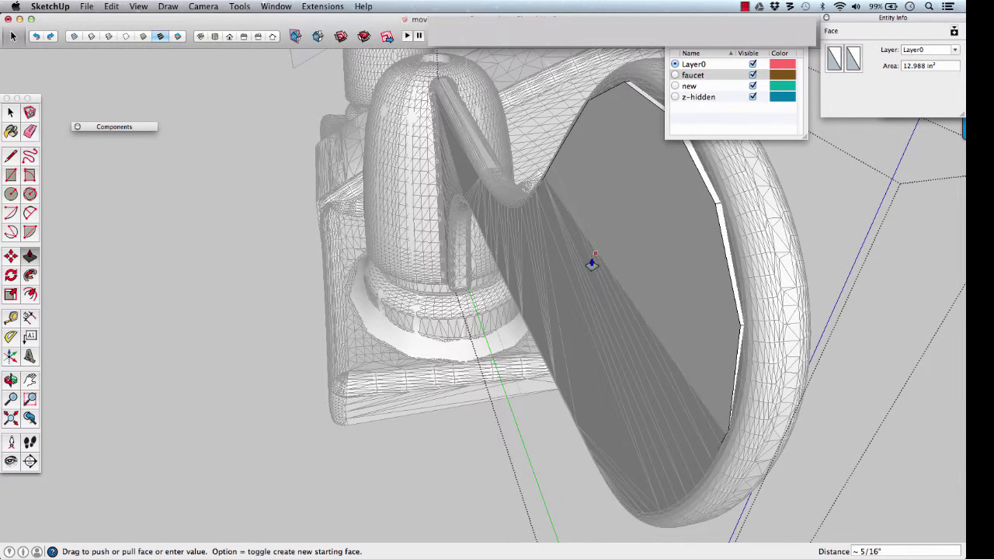
pyautogui.moveTo(594, 254); pyautogui.dragTo(528, 205)
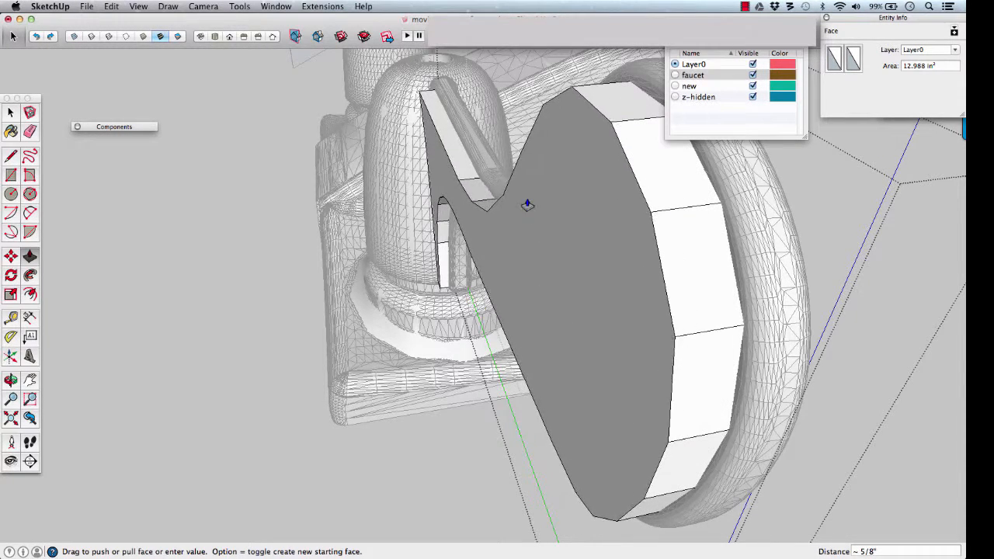
pyautogui.moveTo(529, 206); pyautogui.dragTo(519, 213)
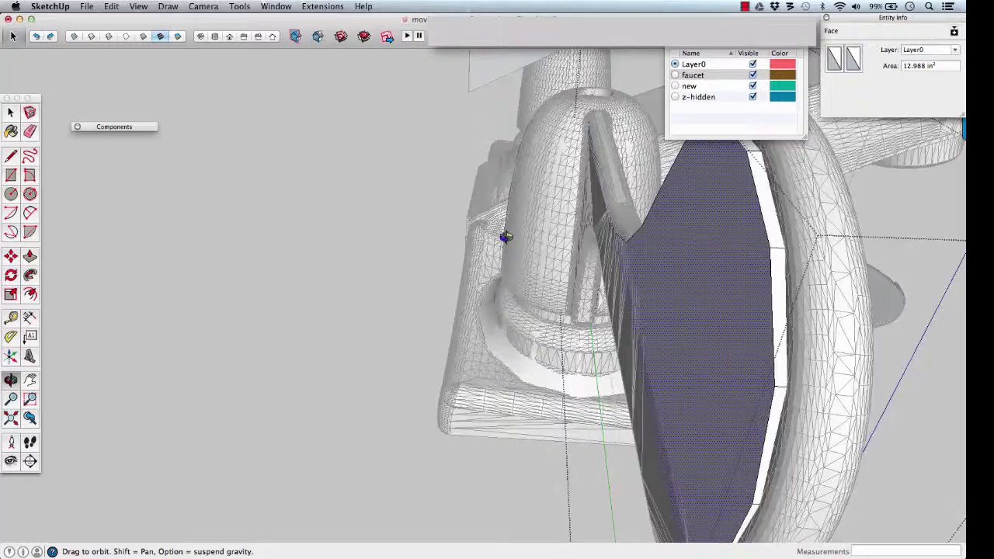
pyautogui.moveTo(505, 237); pyautogui.dragTo(493, 253)
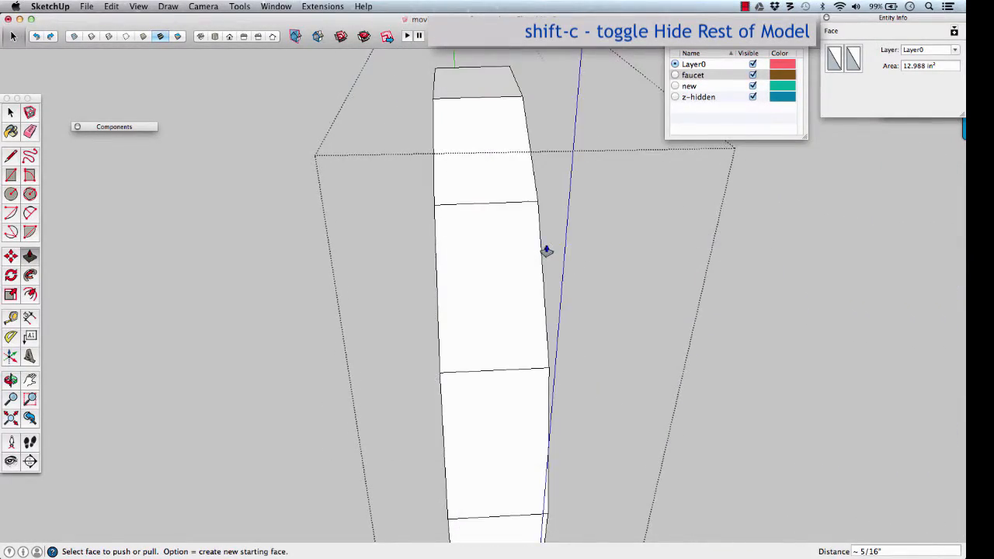
pyautogui.moveTo(543, 249); pyautogui.dragTo(586, 280)
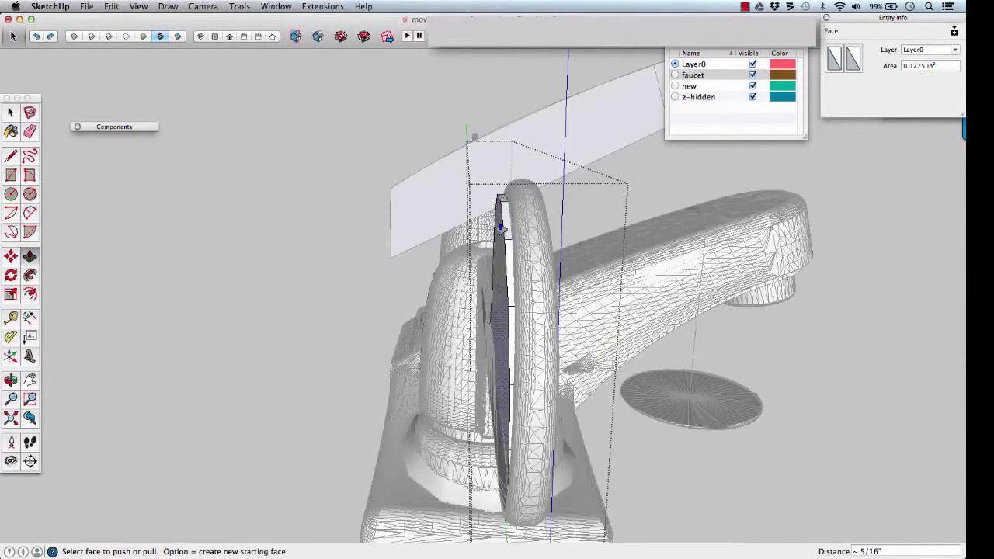
pyautogui.moveTo(501, 225); pyautogui.dragTo(485, 282)
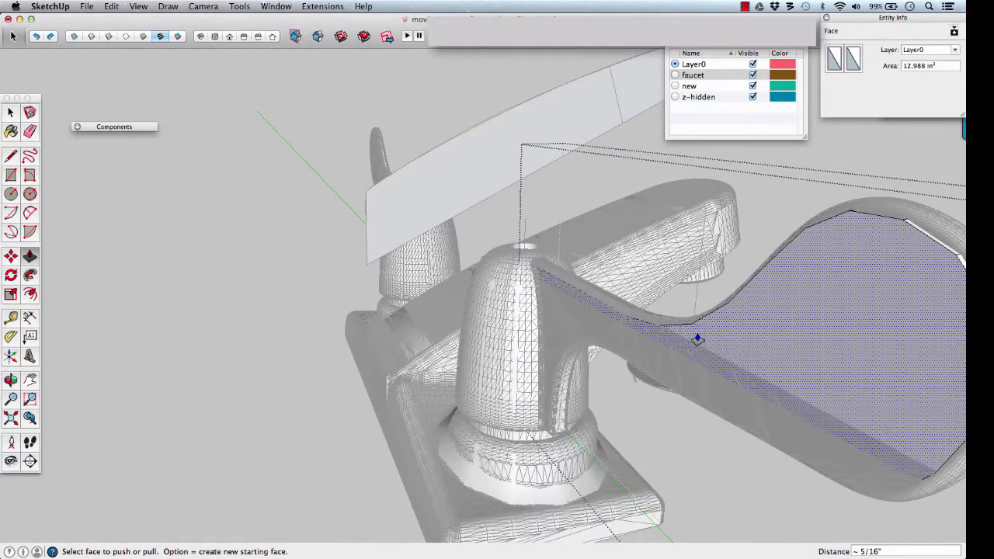
# Push/pull the slab's narrow face down to the faucet body and inspect it
pyautogui.moveTo(698, 339); pyautogui.dragTo(638, 342)
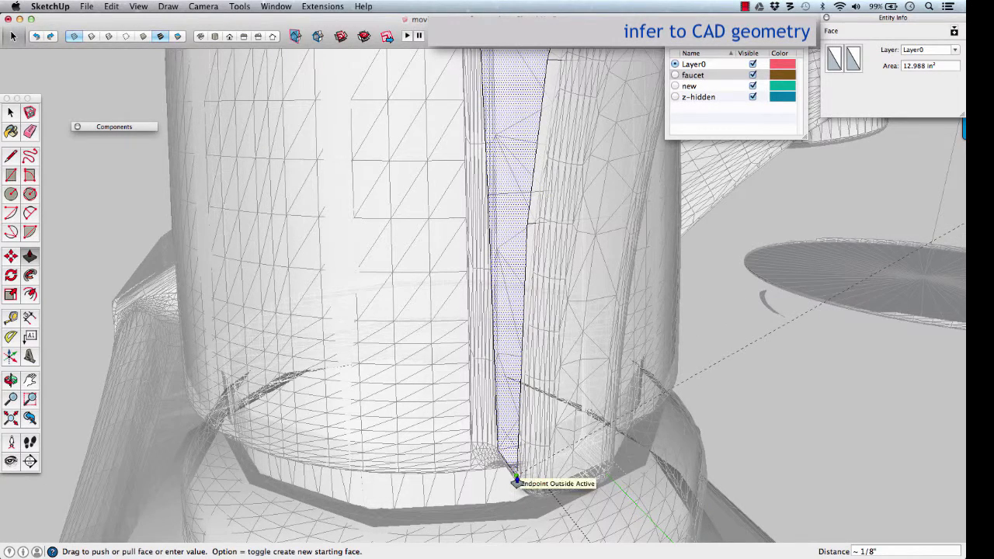
pyautogui.press('t')
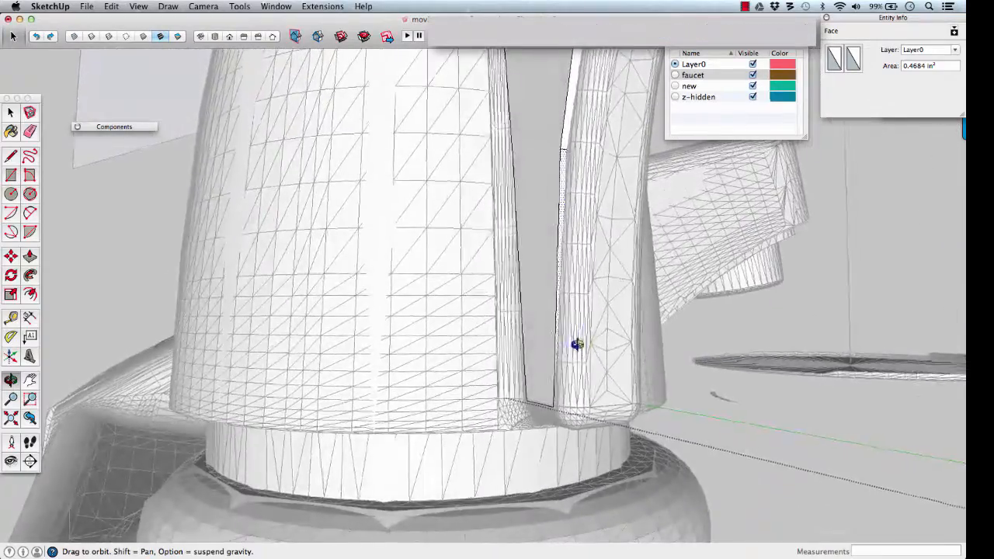
pyautogui.moveTo(577, 344); pyautogui.dragTo(457, 337)
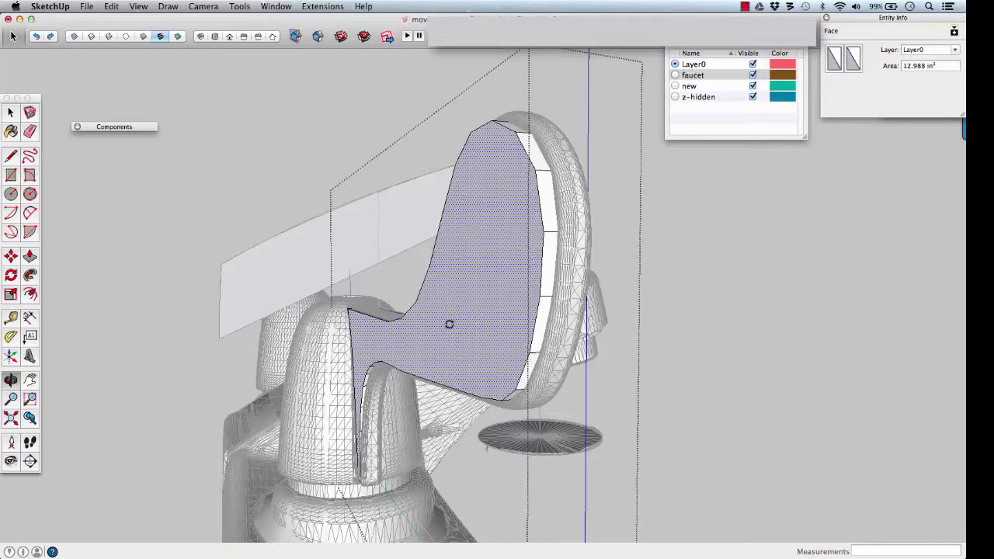
pyautogui.moveTo(492, 122)
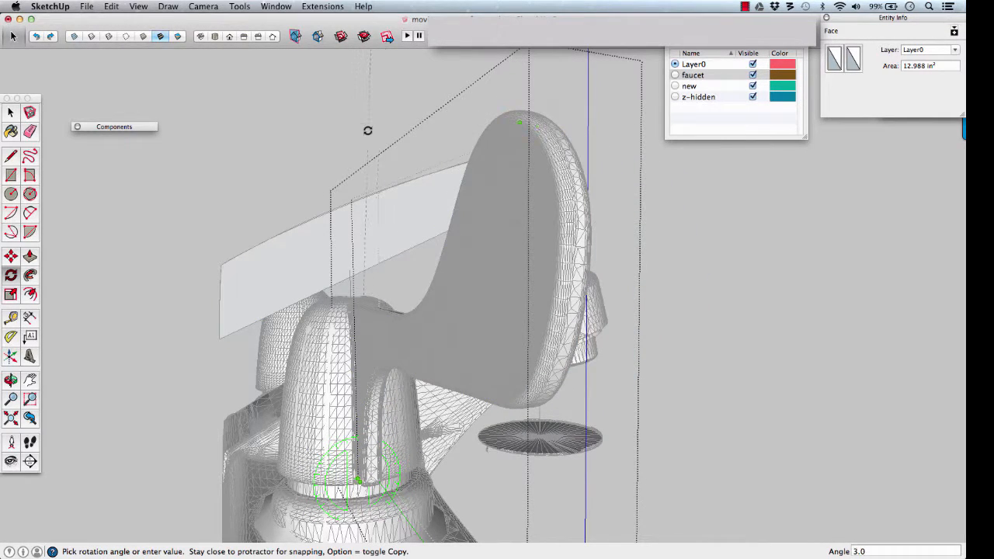
# Tilt the handle slab about 3 degrees, then orbit around it with the faucet hidden
pyautogui.moveTo(518, 121); pyautogui.dragTo(396, 121)
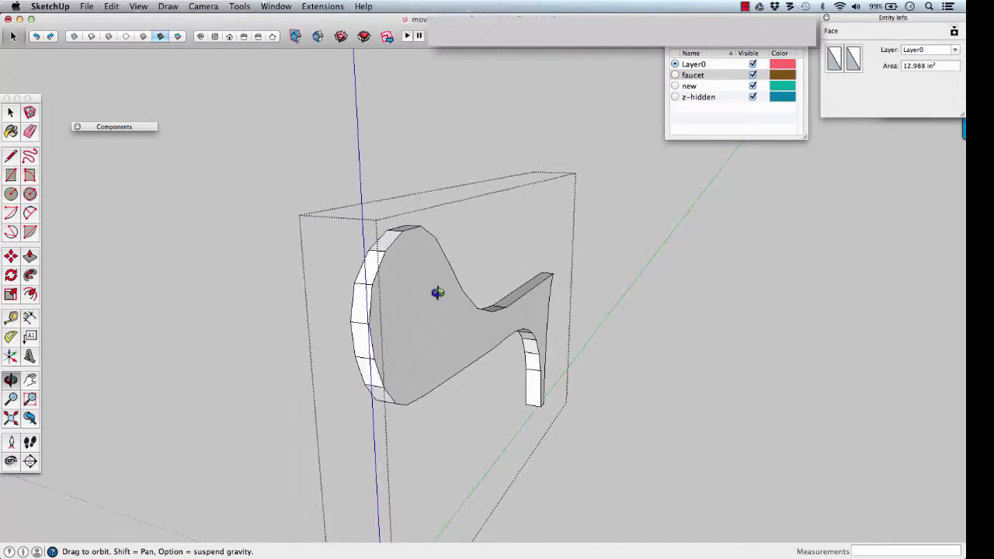
pyautogui.moveTo(437, 292); pyautogui.dragTo(489, 299)
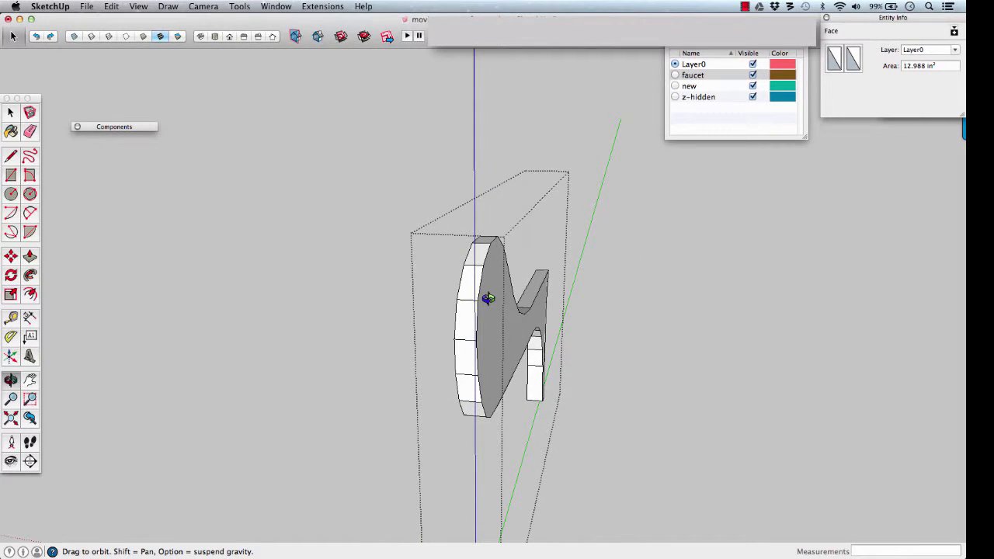
pyautogui.moveTo(489, 299); pyautogui.dragTo(583, 307)
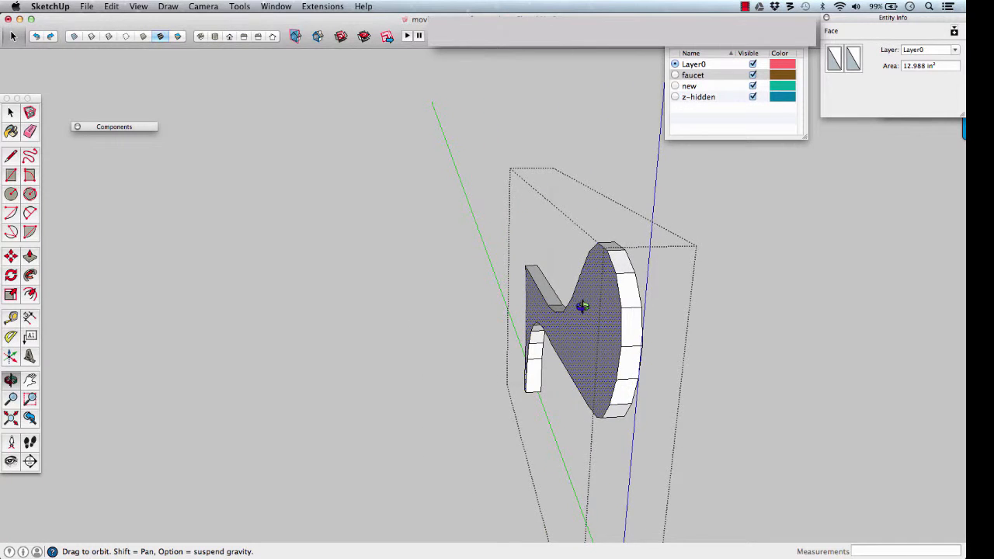
pyautogui.moveTo(582, 307); pyautogui.dragTo(459, 260)
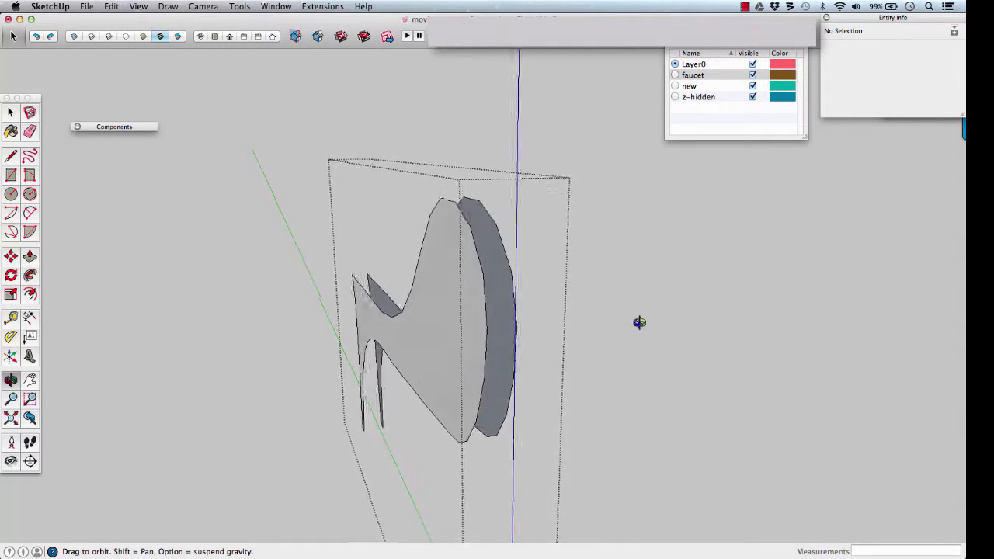
# Orbit in close to the handle slab's face
pyautogui.moveTo(639, 323); pyautogui.dragTo(462, 346)
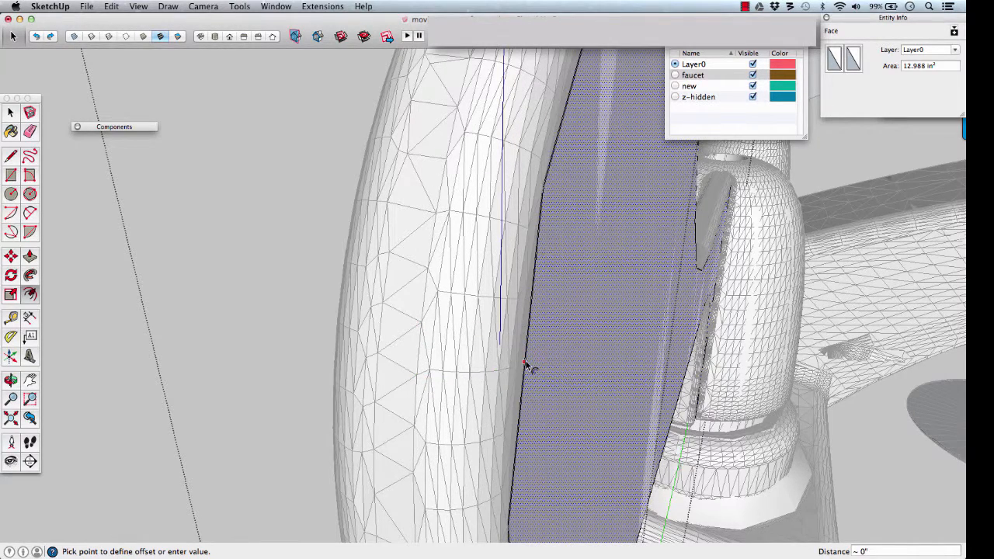
pyautogui.moveTo(415, 394)
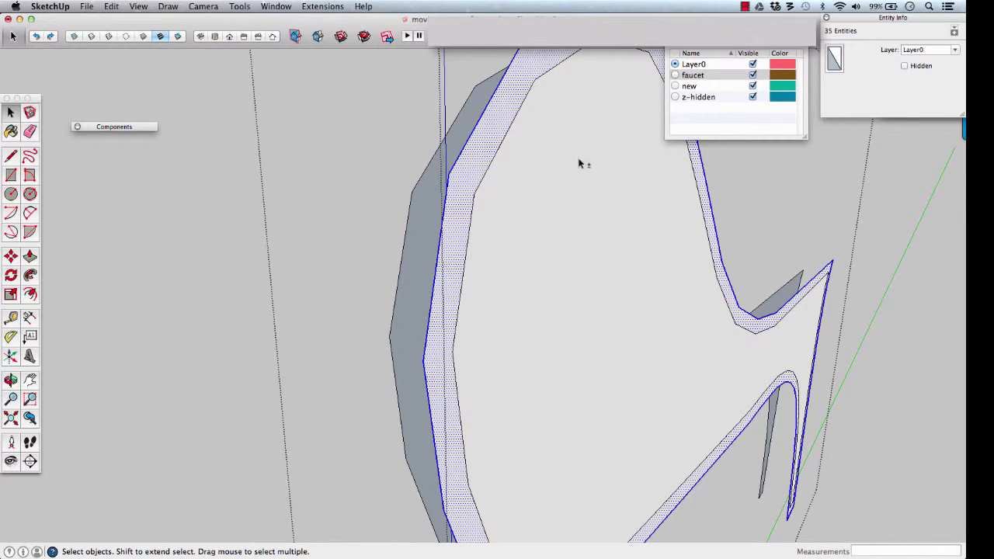
pyautogui.moveTo(509, 236)
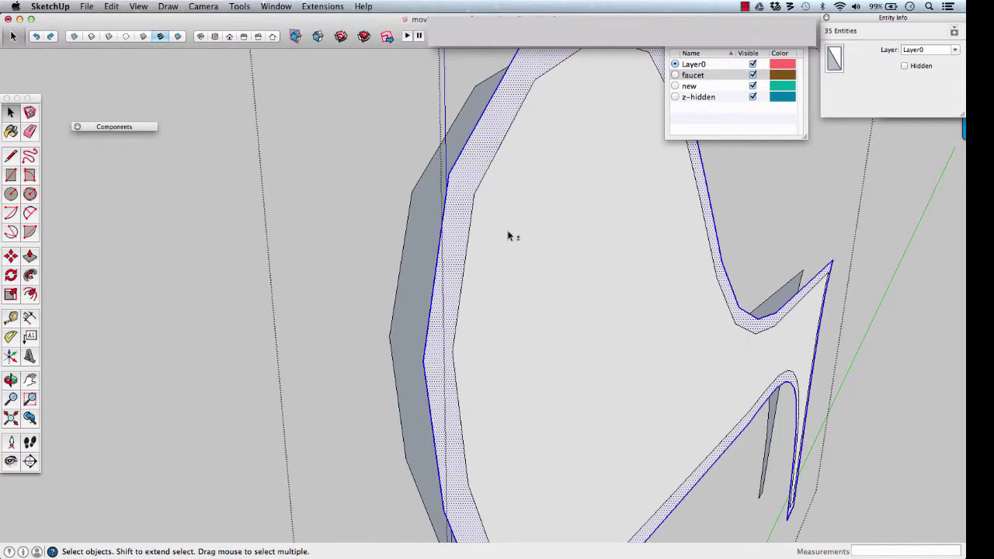
pyautogui.moveTo(459, 232)
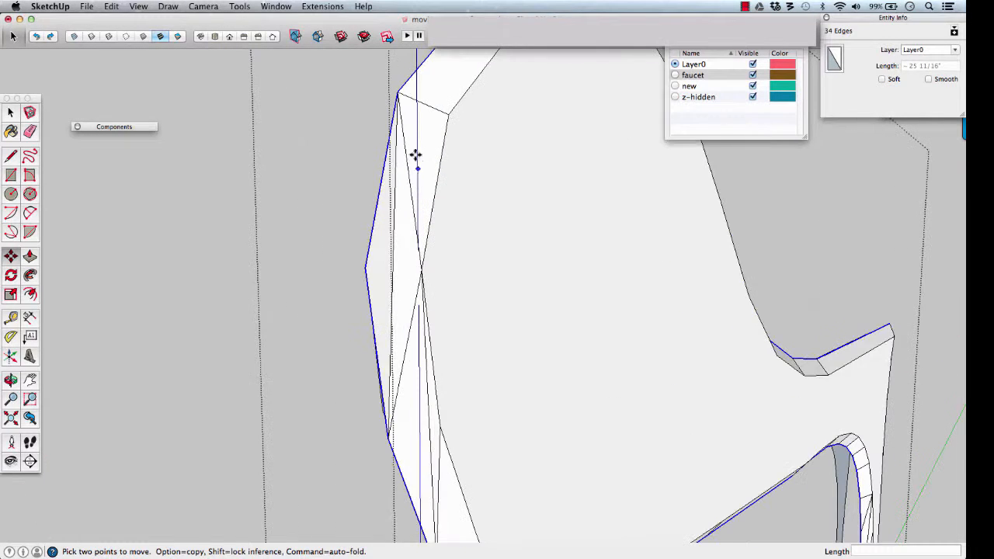
pyautogui.moveTo(392, 195)
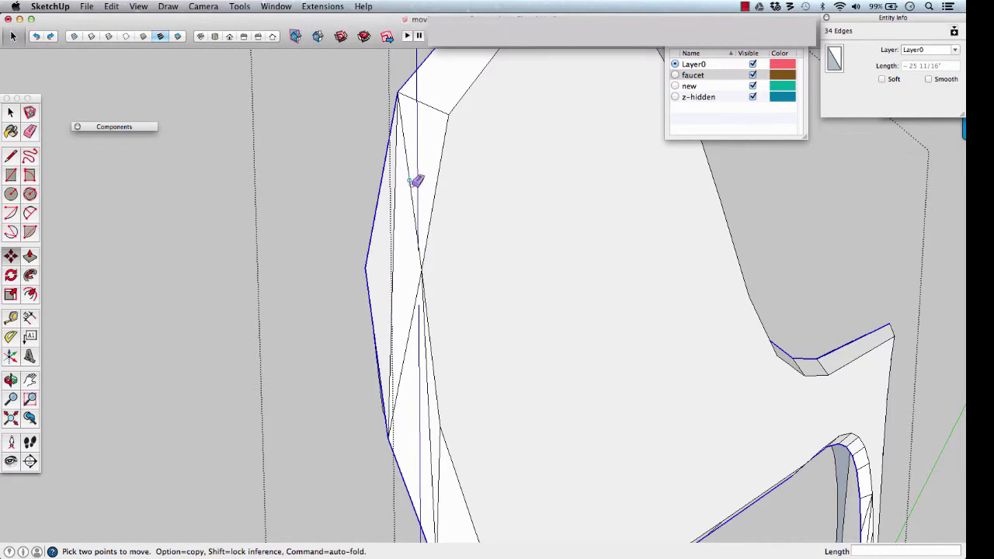
# Activate the Eraser tool with E
pyautogui.press('e')
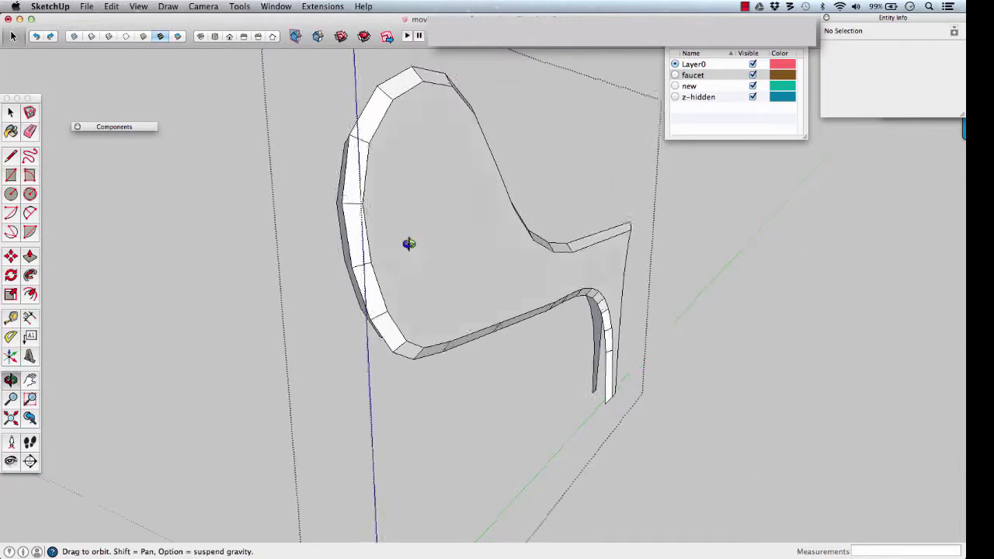
pyautogui.moveTo(410, 244); pyautogui.dragTo(478, 309)
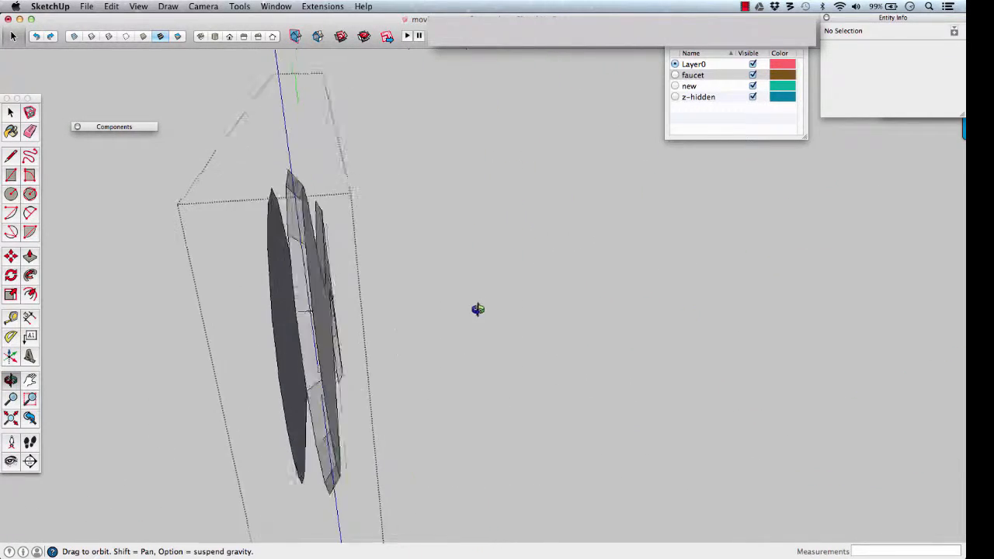
pyautogui.moveTo(477, 309); pyautogui.dragTo(348, 259)
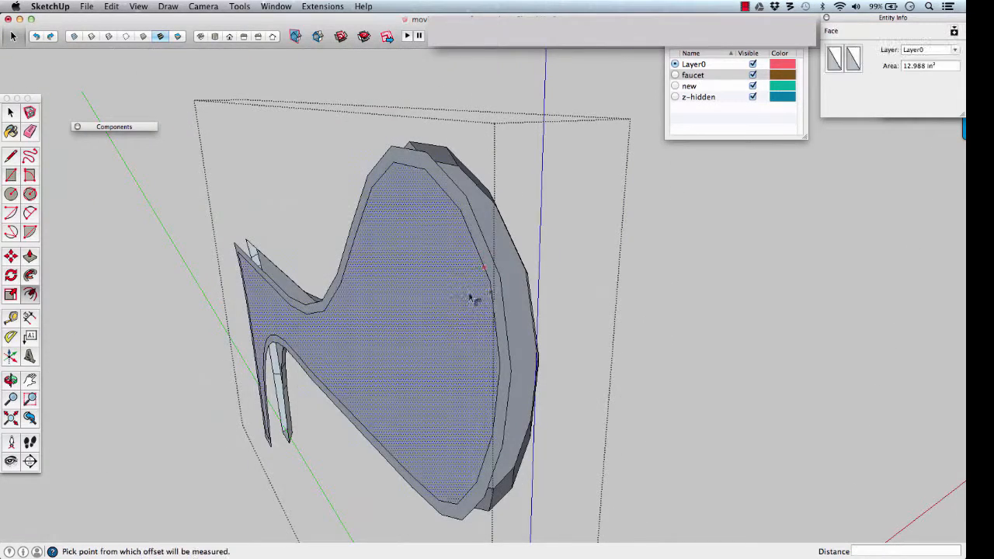
pyautogui.rightClick(470, 295)
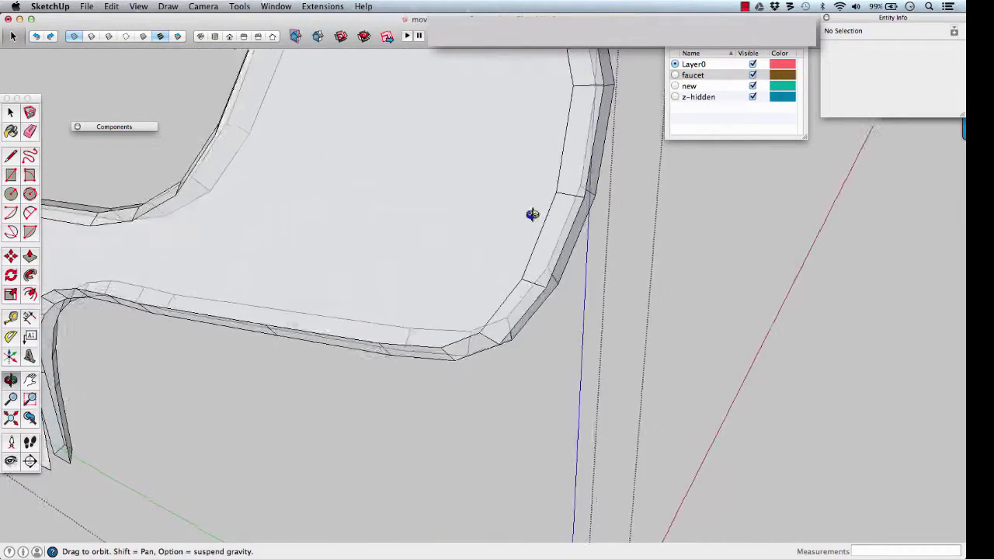
pyautogui.moveTo(532, 216); pyautogui.dragTo(501, 326)
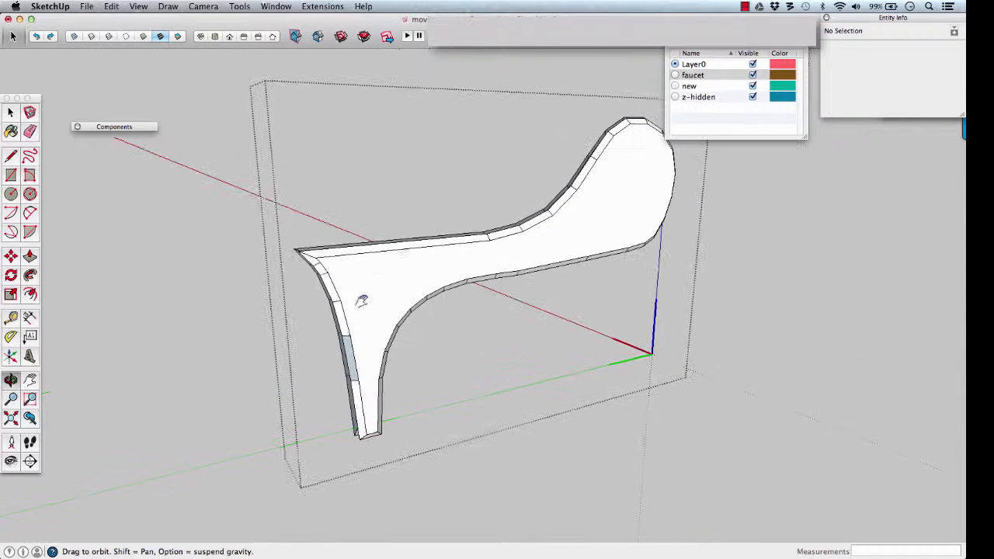
pyautogui.rightClick(361, 303)
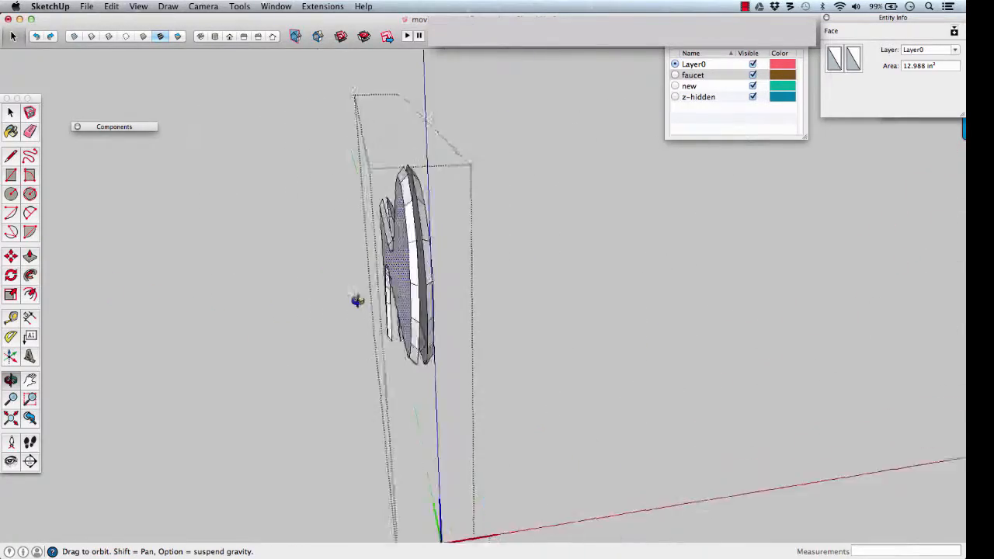
# Orbit around the handle's beveled rim while drawing short dividing edges across its faces
pyautogui.moveTo(357, 301); pyautogui.dragTo(255, 308)
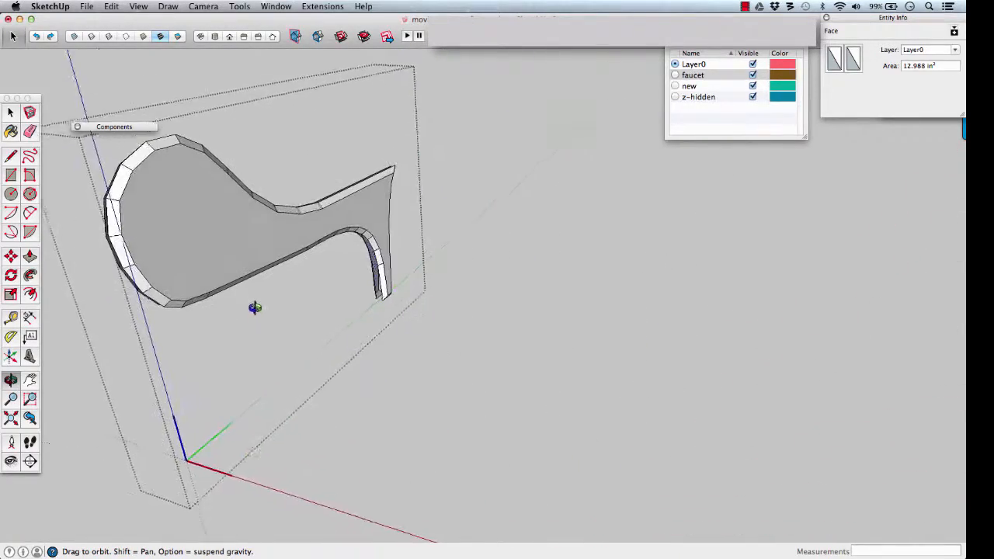
pyautogui.moveTo(255, 308); pyautogui.dragTo(338, 338)
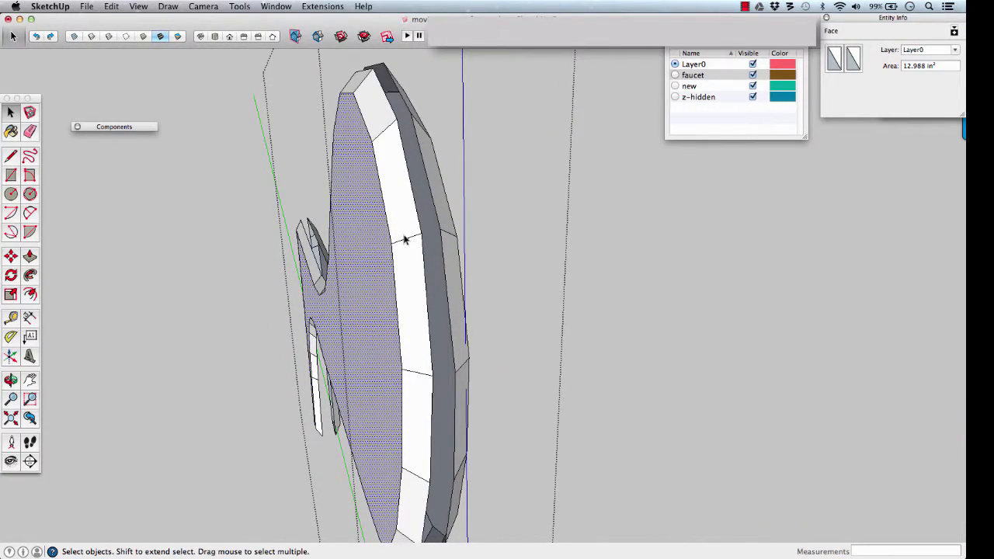
pyautogui.click(13, 154)
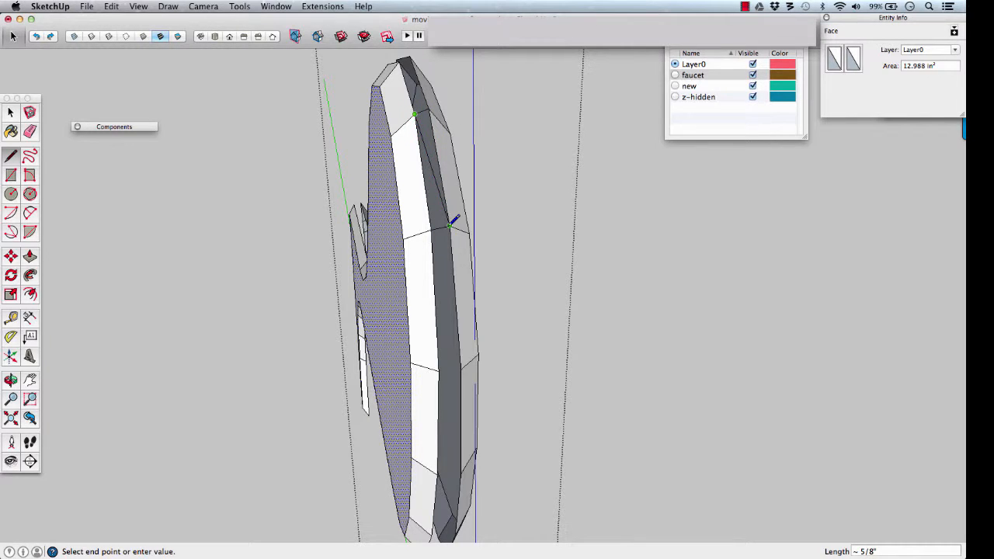
pyautogui.moveTo(455, 221); pyautogui.dragTo(517, 198)
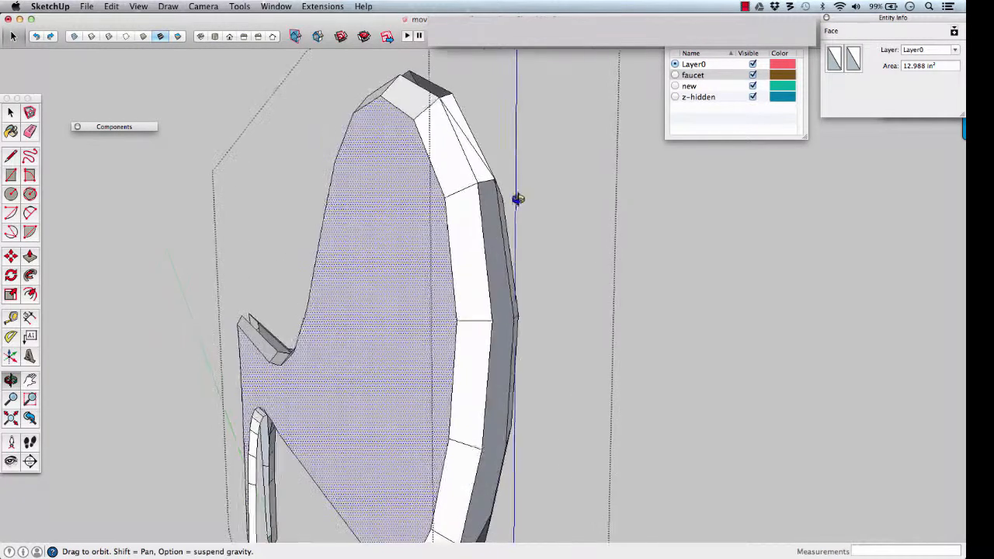
pyautogui.moveTo(517, 199); pyautogui.dragTo(470, 348)
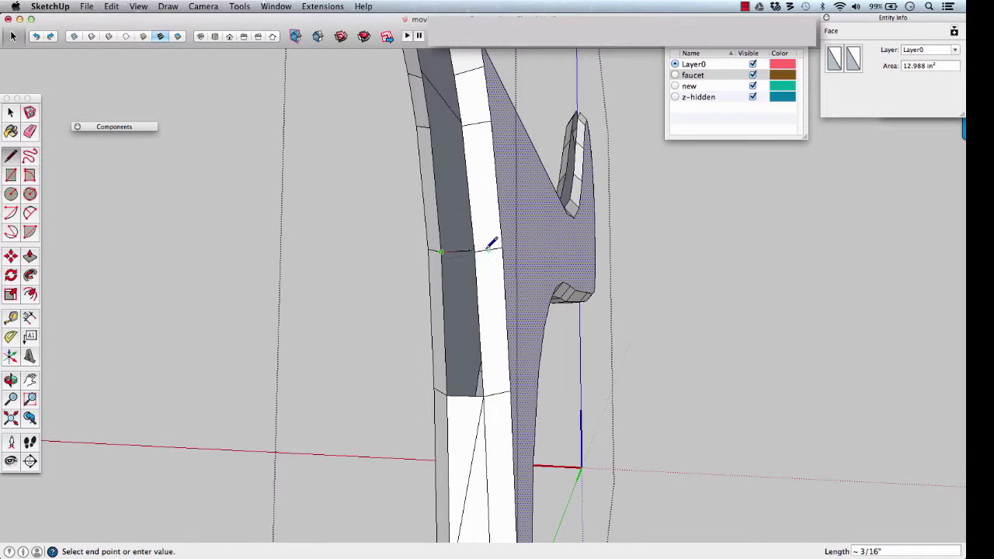
pyautogui.moveTo(489, 249)
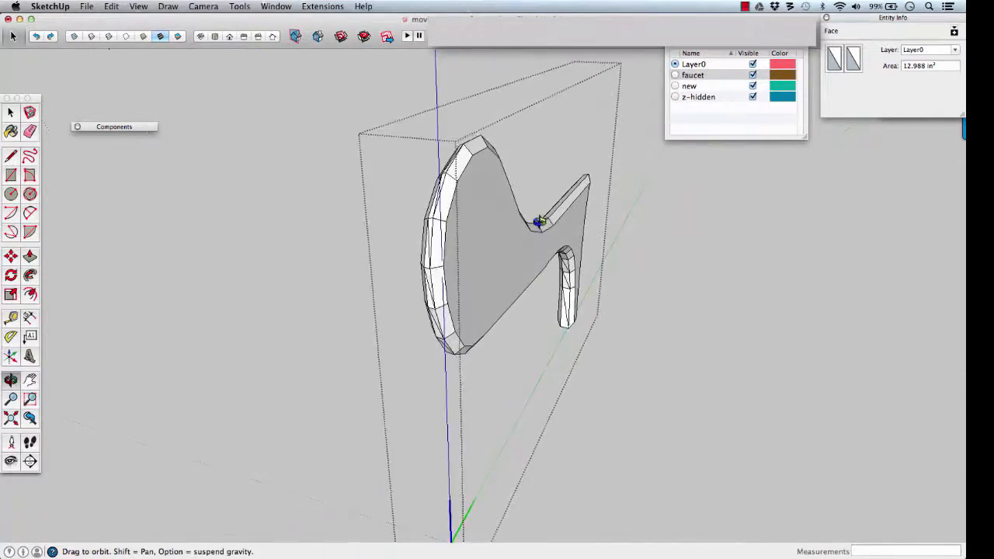
pyautogui.moveTo(540, 221); pyautogui.dragTo(672, 265)
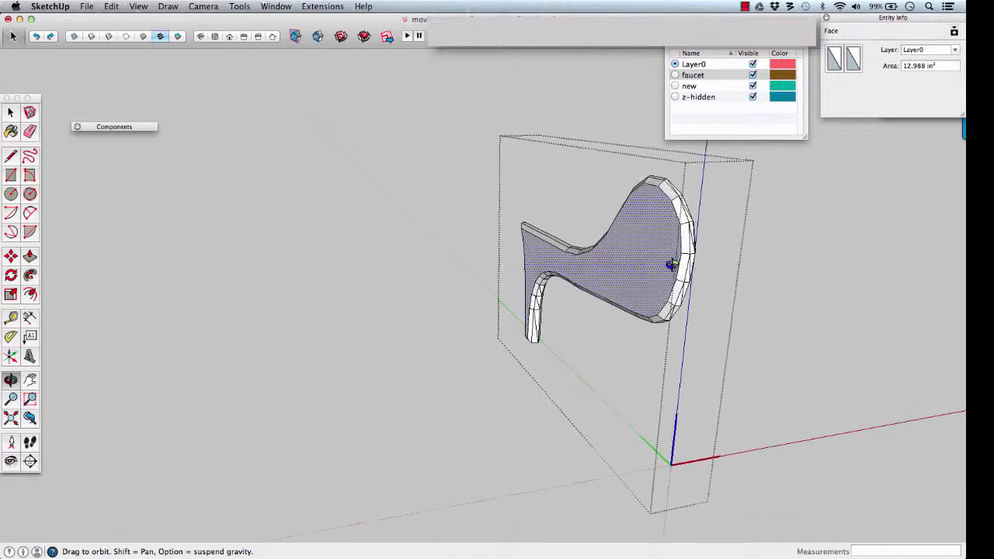
pyautogui.press('space')
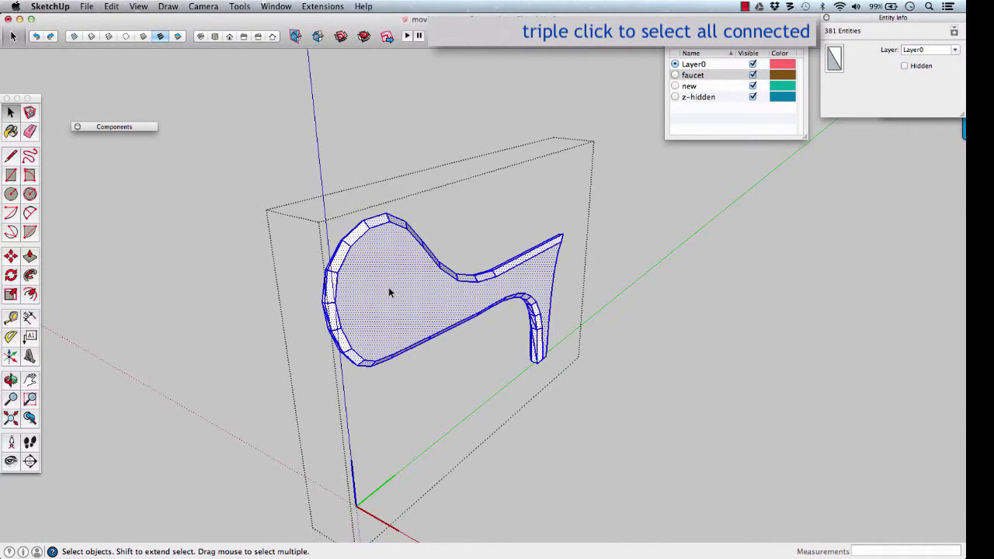
# Soften the handle's rim edges at a 35-degree angle, then return to the Select tool
pyautogui.rightClick(391, 292)
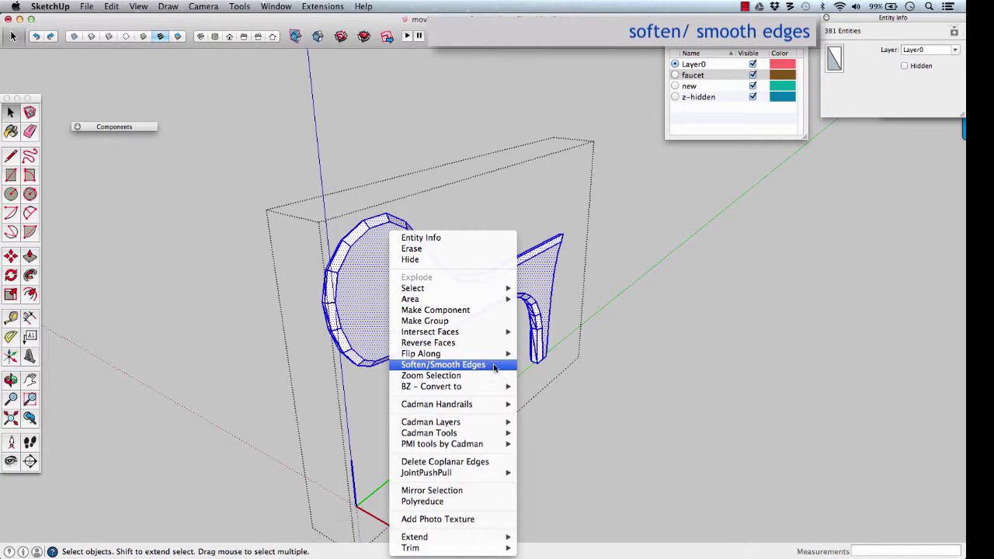
pyautogui.click(443, 365)
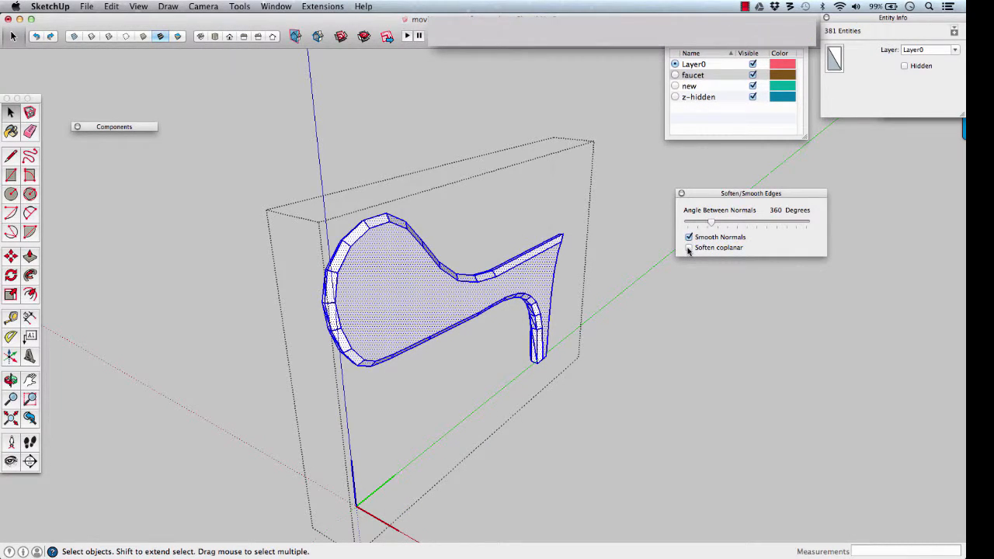
pyautogui.moveTo(712, 223); pyautogui.dragTo(707, 223)
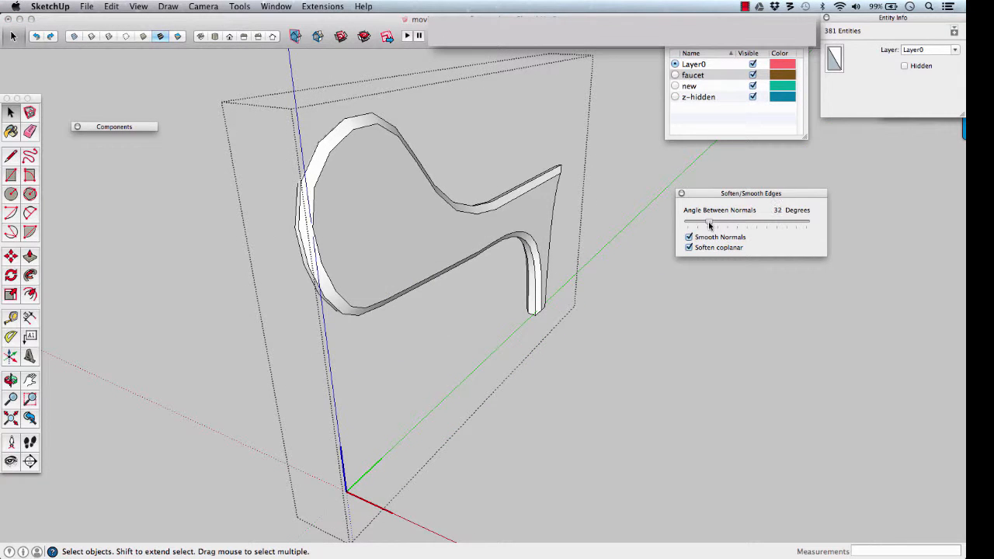
pyautogui.moveTo(707, 223); pyautogui.dragTo(714, 223)
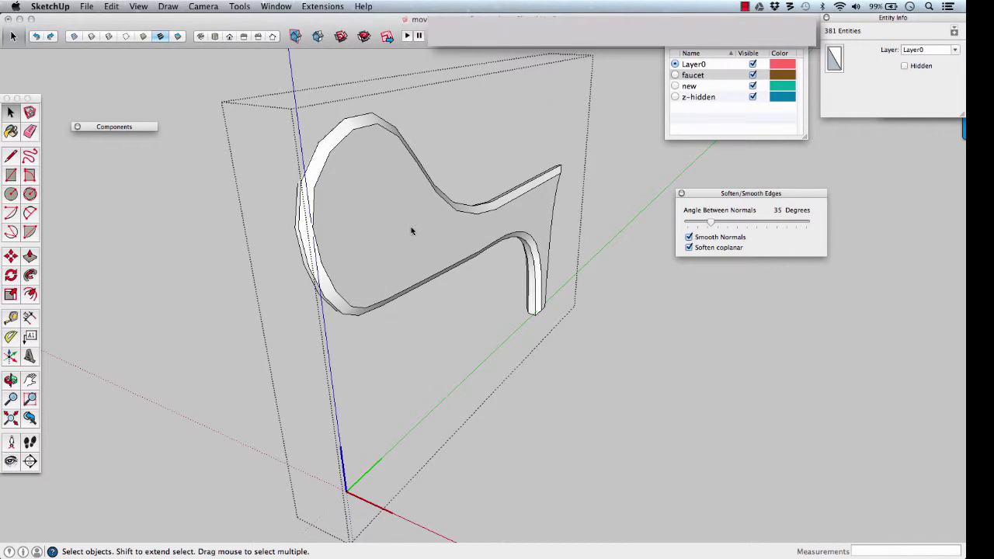
pyautogui.press('space')
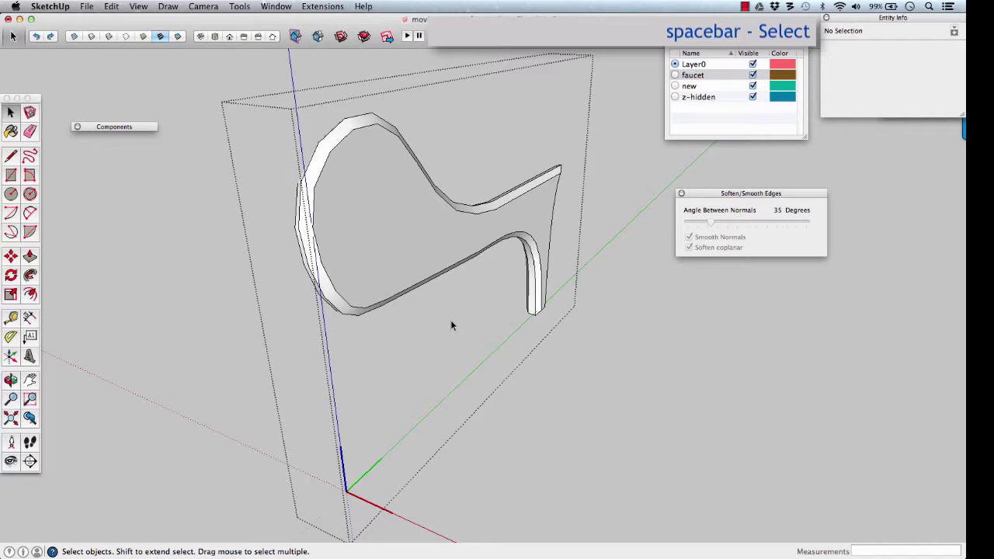
# Mark the inner face's outline edges as soft and smooth, toggling smoothing off and on
pyautogui.doubleClick(421, 231)
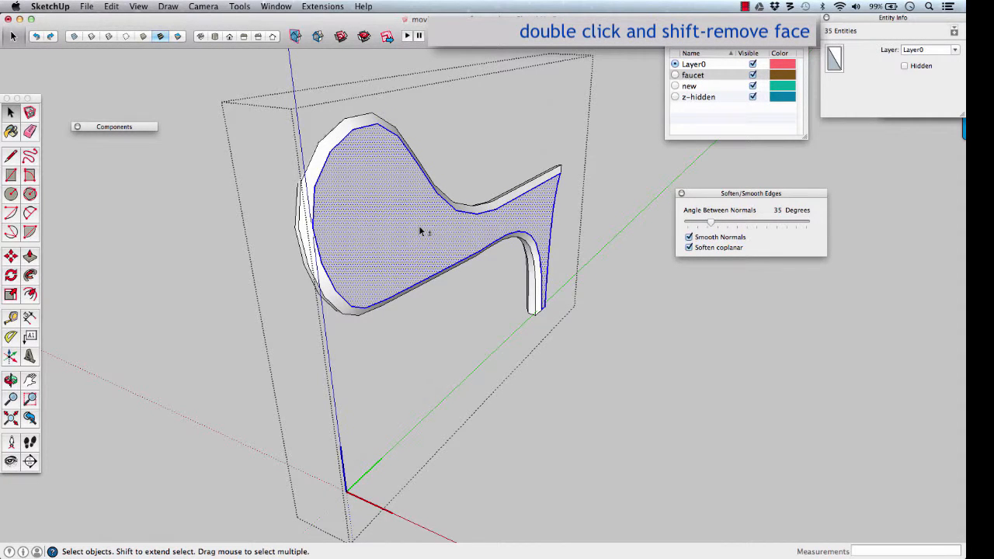
pyautogui.click(420, 232)
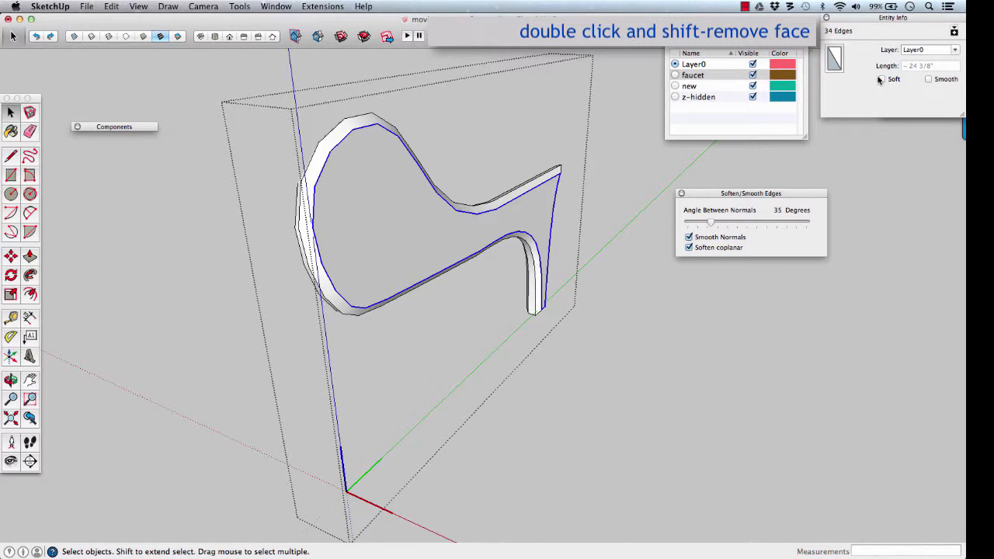
pyautogui.click(878, 80)
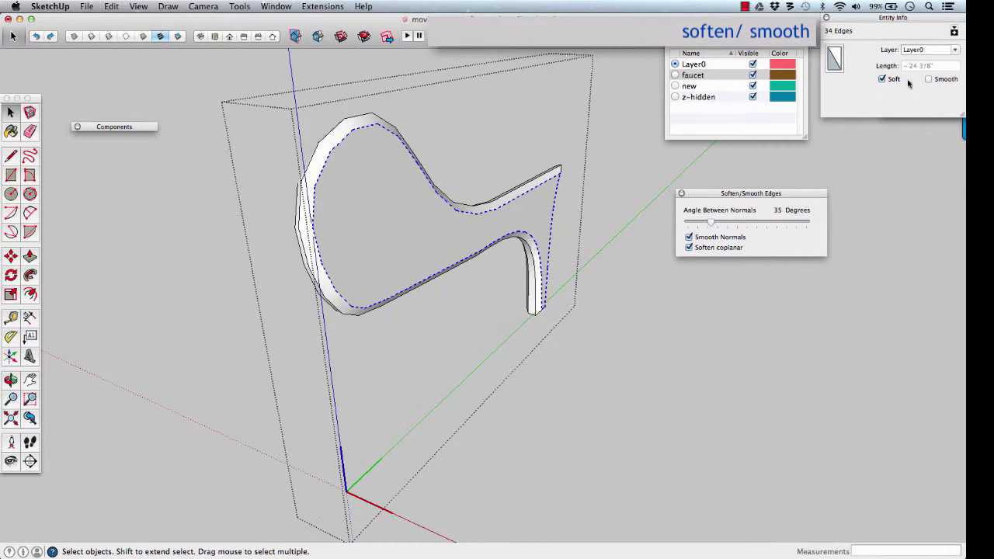
pyautogui.click(923, 78)
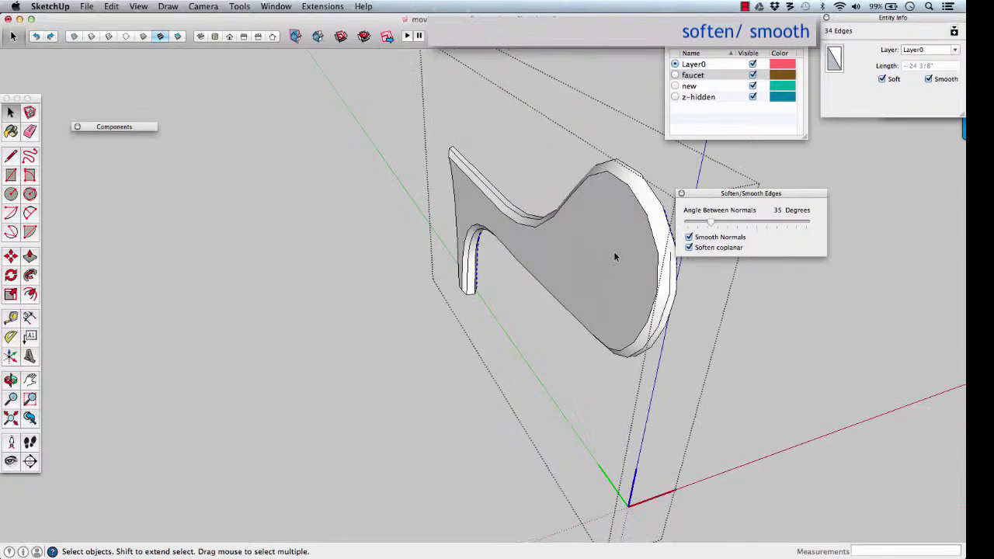
pyautogui.click(614, 256)
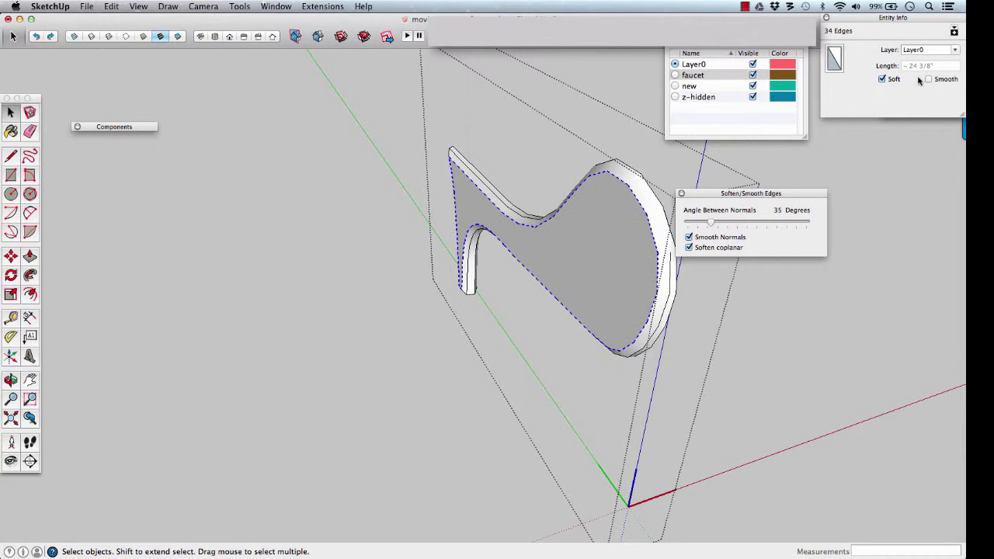
pyautogui.click(929, 79)
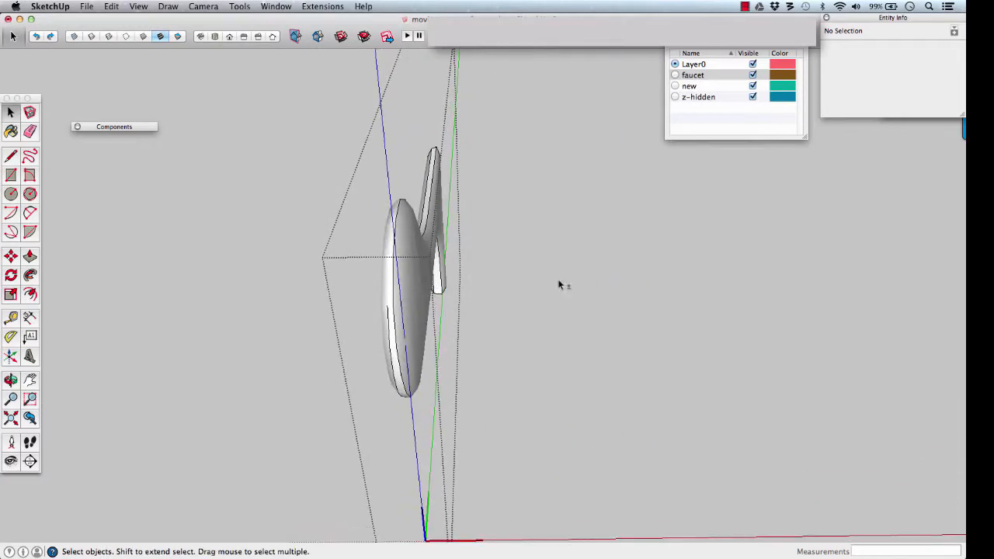
# Orbit to the rounded handle top and hide the surrounding geometry with Shift+H
pyautogui.moveTo(559, 285); pyautogui.dragTo(521, 244)
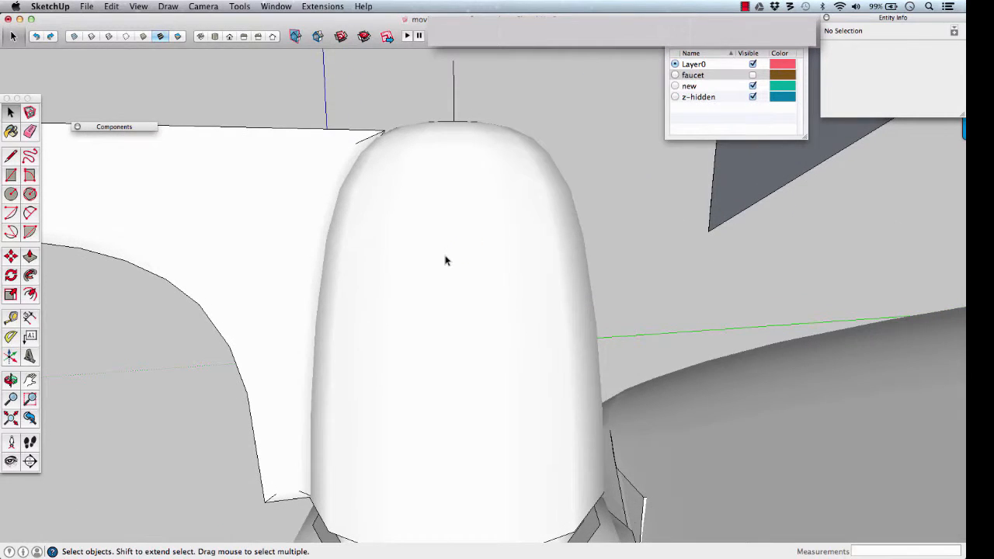
pyautogui.press('shift+h')
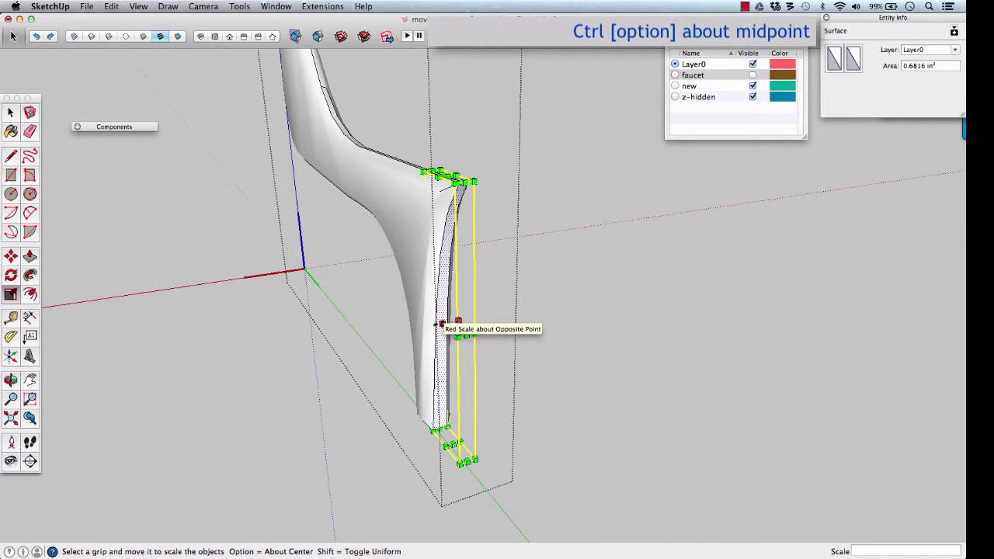
# Scale the handle's end face and lower face about their centers so they flare outward
pyautogui.moveTo(443, 323); pyautogui.dragTo(443, 323)
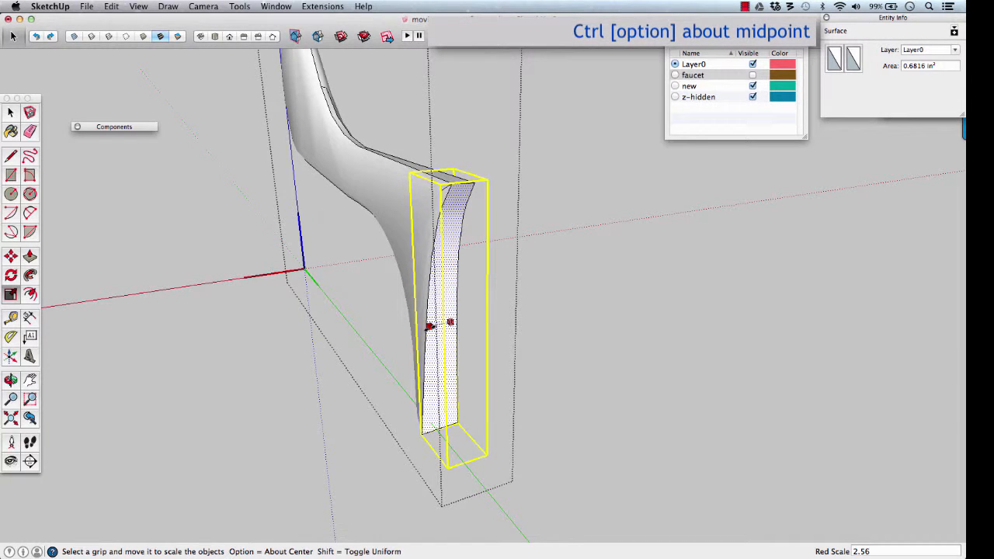
pyautogui.moveTo(429, 327); pyautogui.dragTo(412, 331)
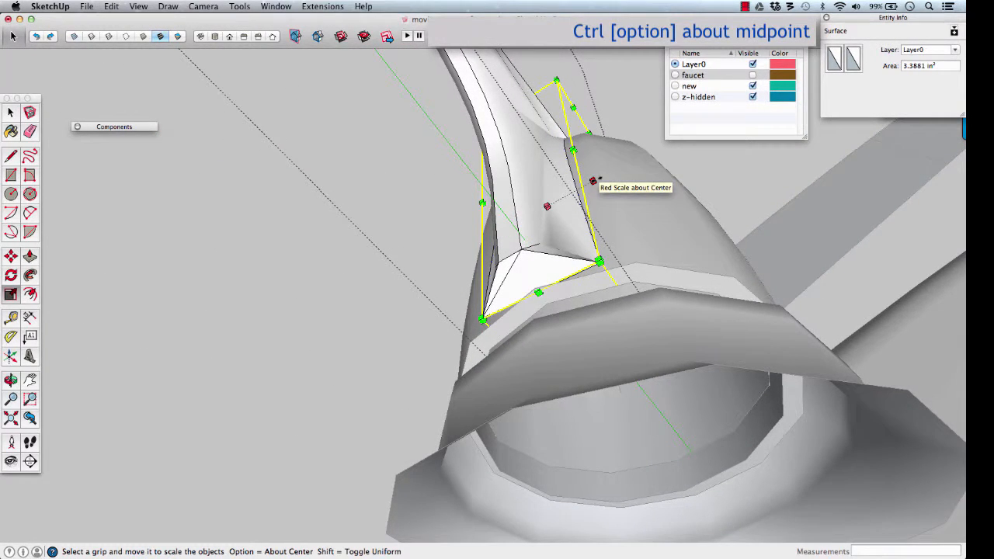
pyautogui.moveTo(593, 180); pyautogui.dragTo(595, 180)
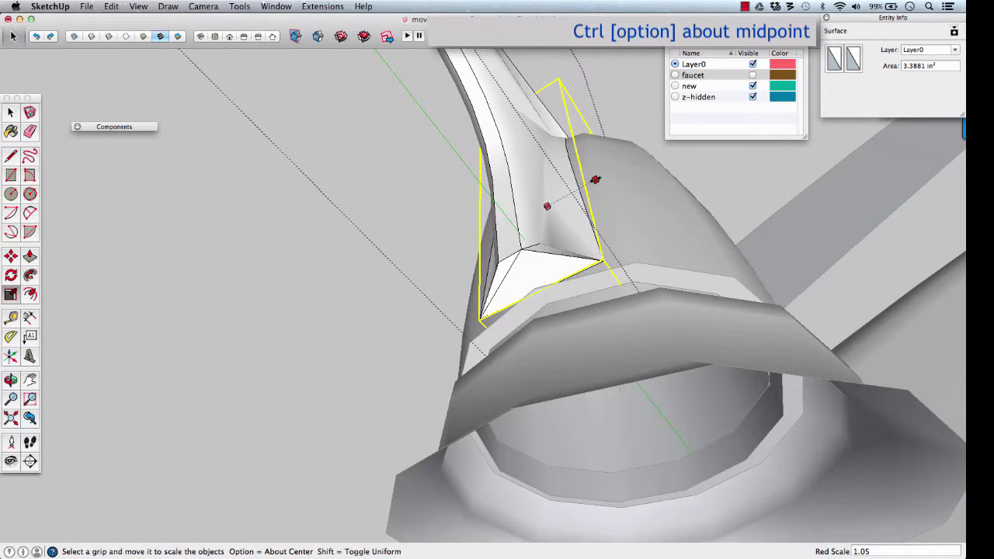
pyautogui.moveTo(594, 180); pyautogui.dragTo(581, 189)
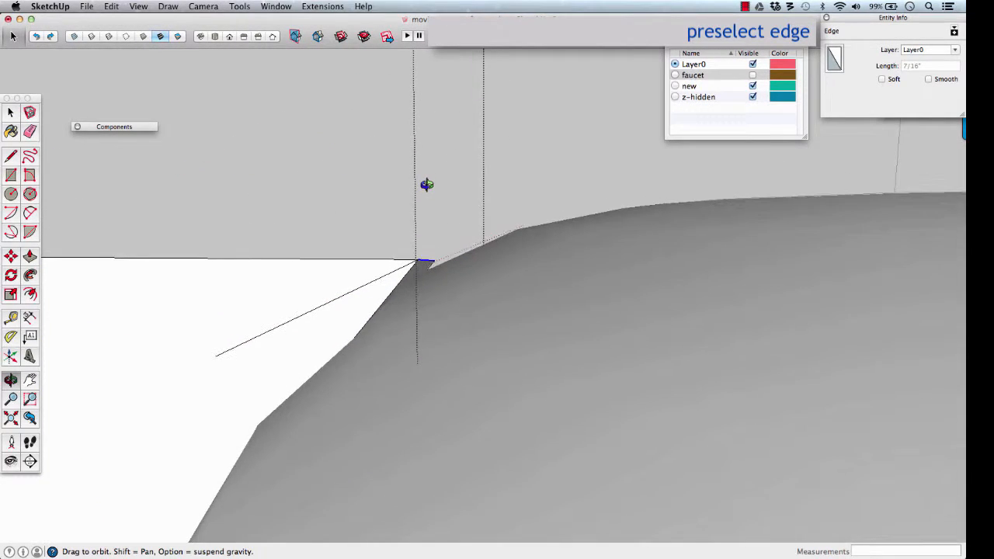
pyautogui.moveTo(426, 185); pyautogui.dragTo(519, 289)
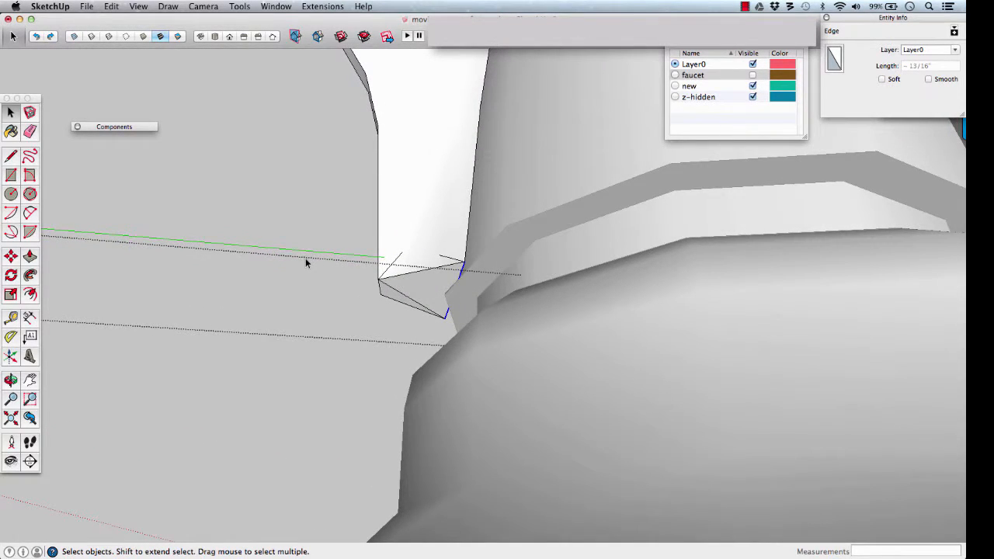
pyautogui.press('m')
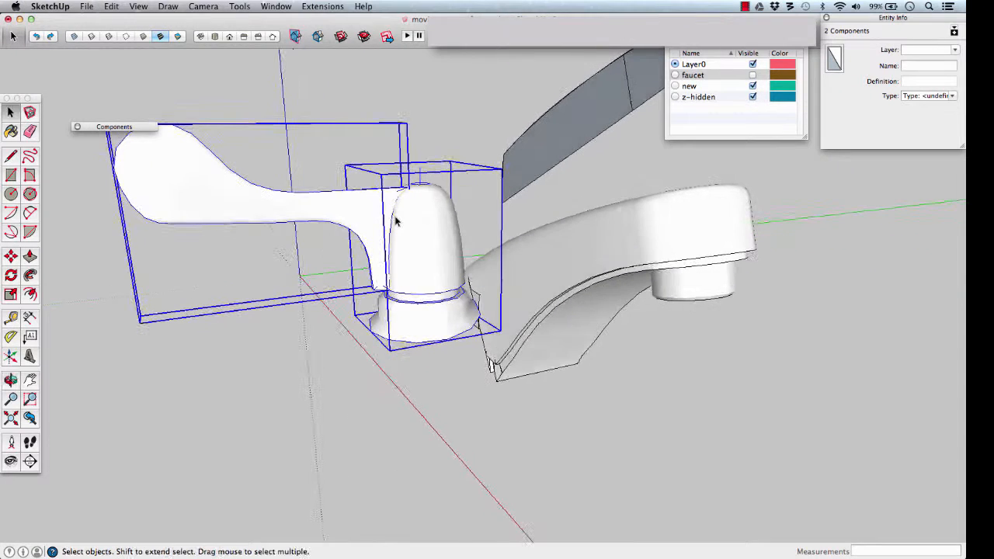
# Create component 'FAUCET HALF' from handle and base, origin at the spout's lower corner
pyautogui.rightClick(398, 223)
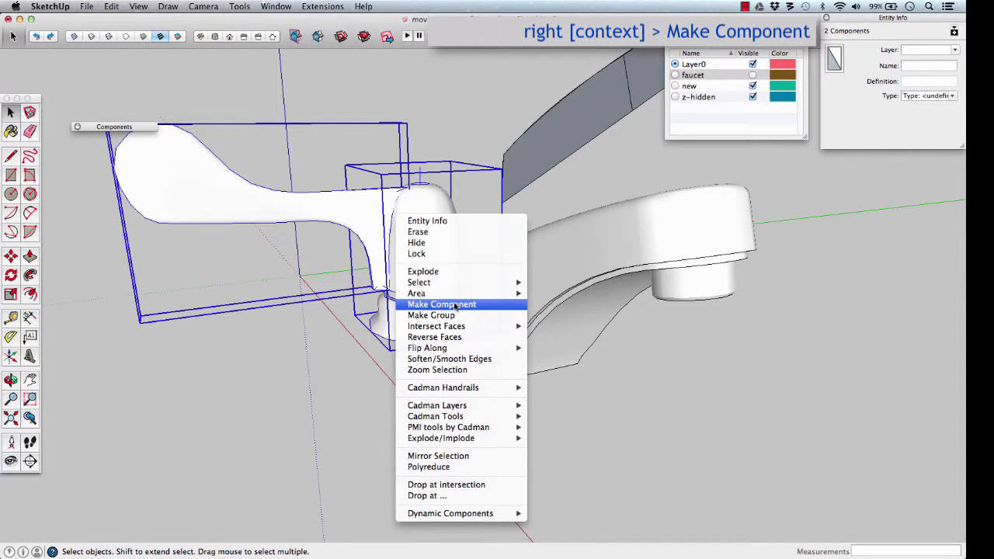
pyautogui.click(440, 304)
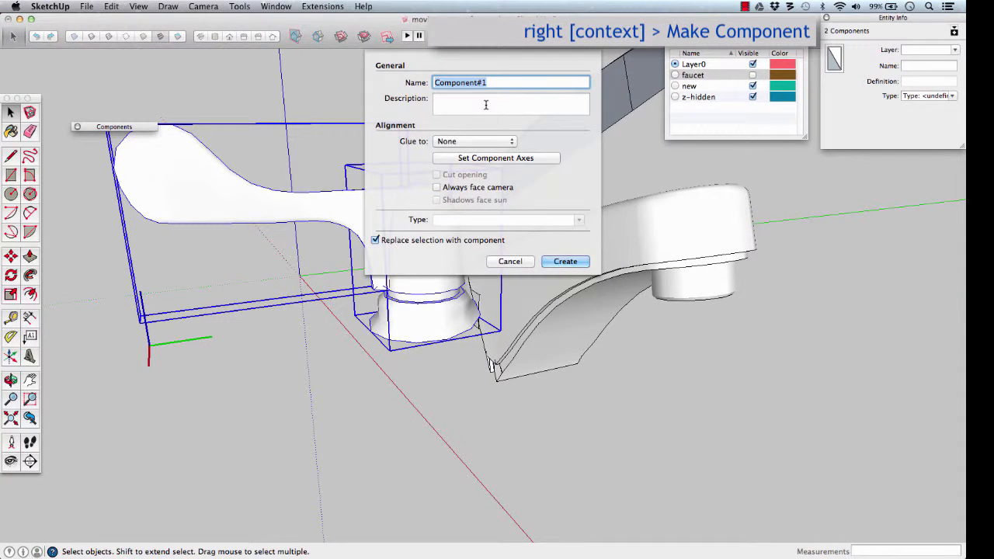
pyautogui.write('FAUCET HALF')
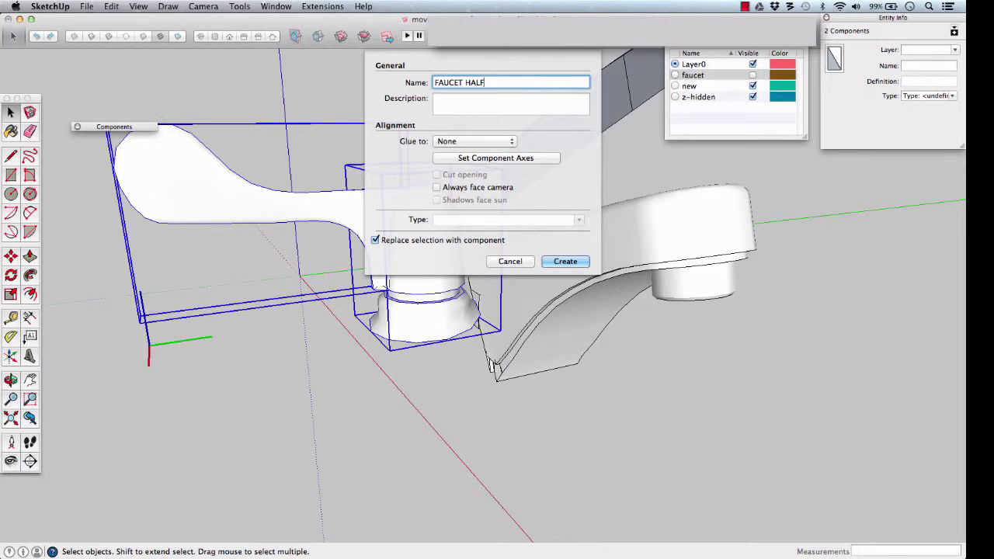
pyautogui.click(495, 158)
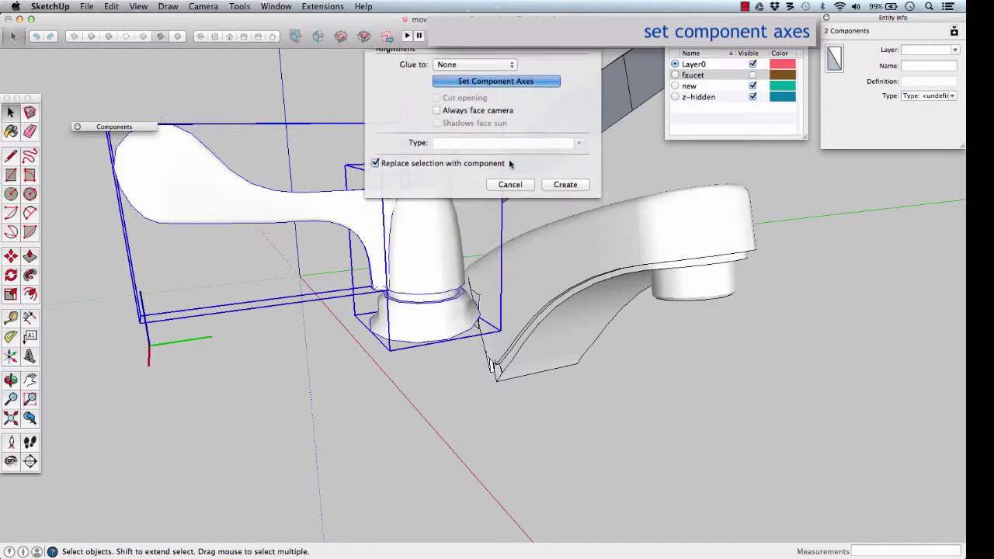
pyautogui.click(501, 81)
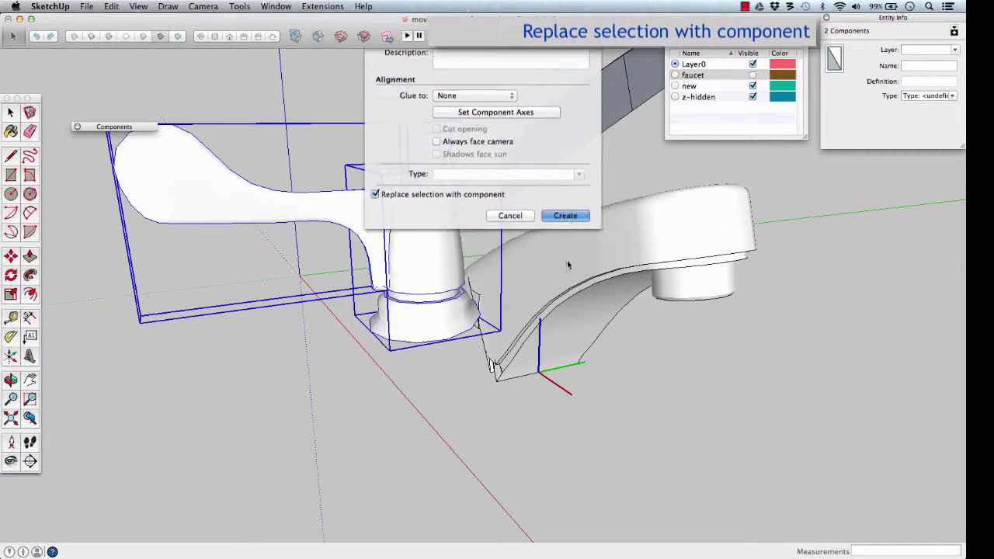
pyautogui.click(564, 216)
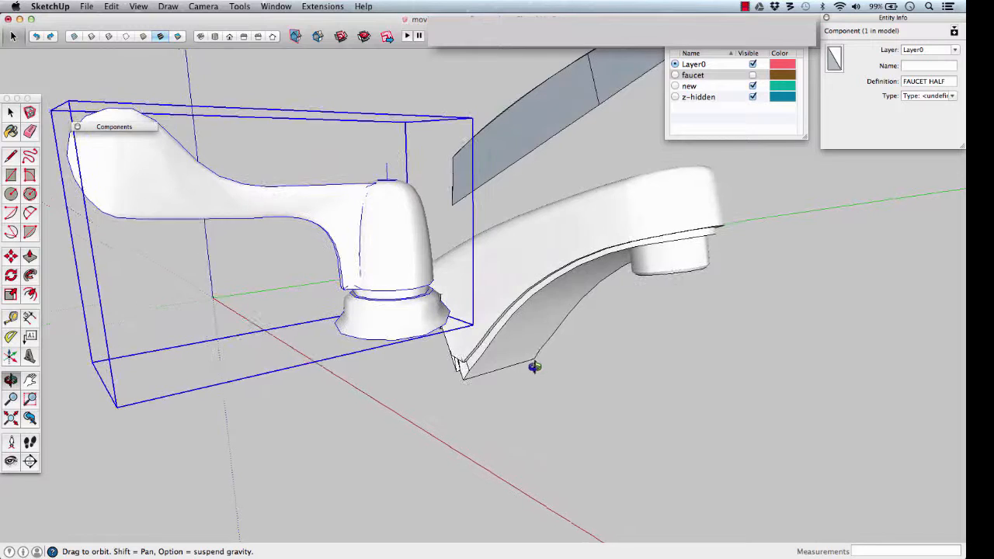
# Copy FAUCET HALF sideways, flip it along its green axis, and snap it to the spout's corner
pyautogui.press('m')
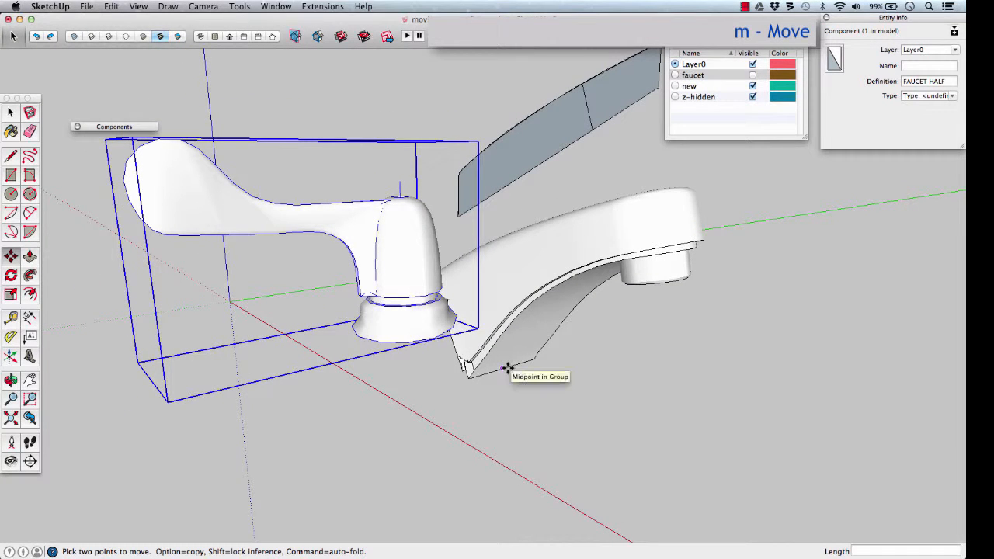
pyautogui.moveTo(505, 367); pyautogui.dragTo(651, 334)
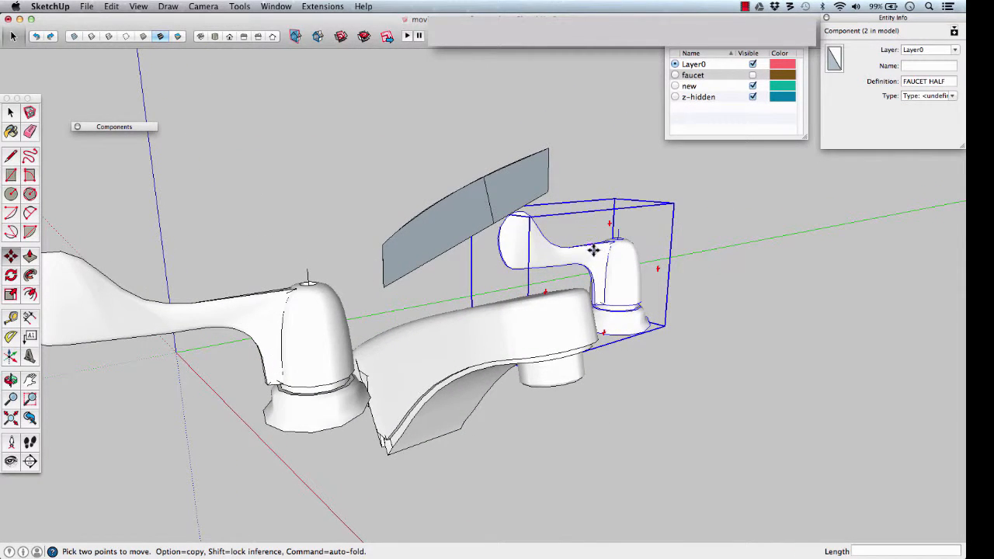
pyautogui.rightClick(593, 250)
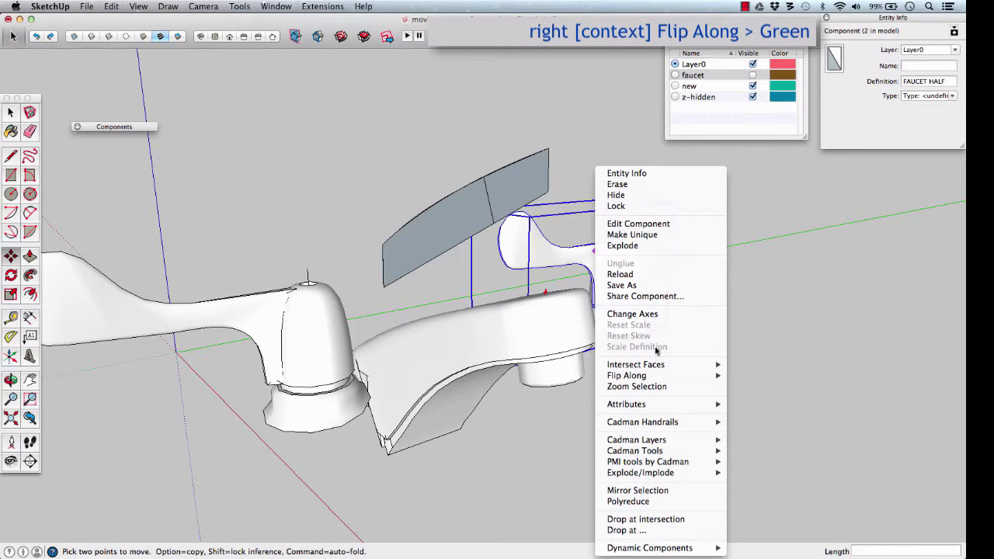
pyautogui.moveTo(626, 375)
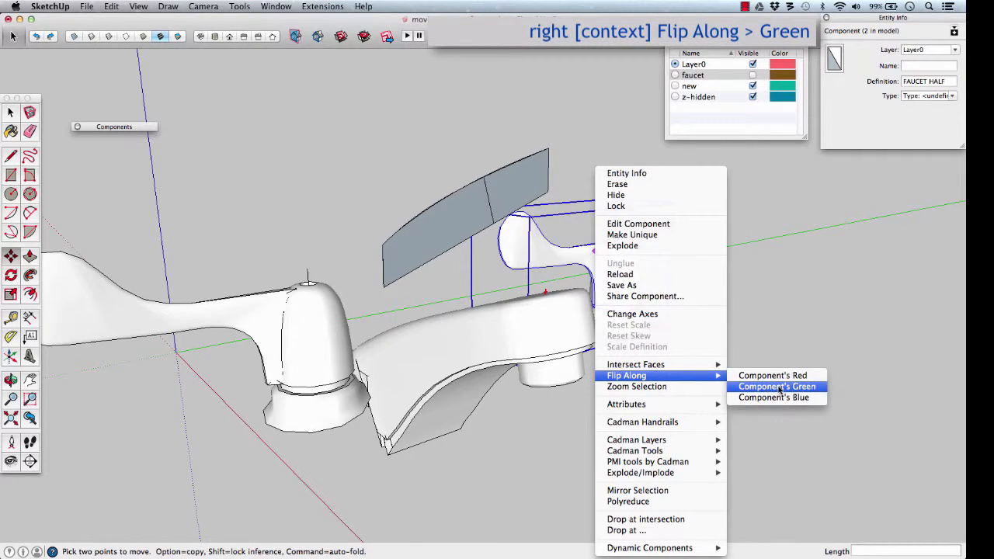
pyautogui.click(777, 387)
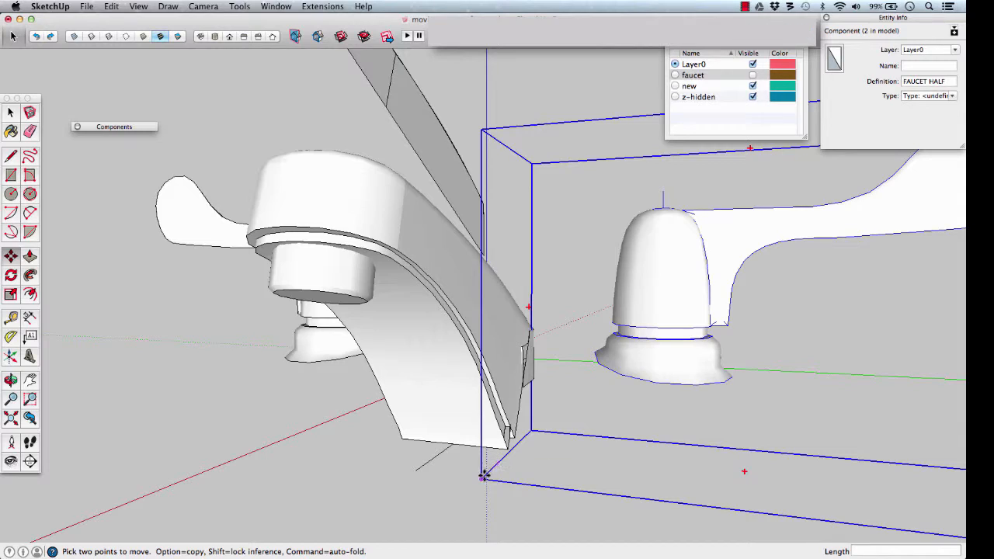
pyautogui.moveTo(485, 474); pyautogui.dragTo(418, 468)
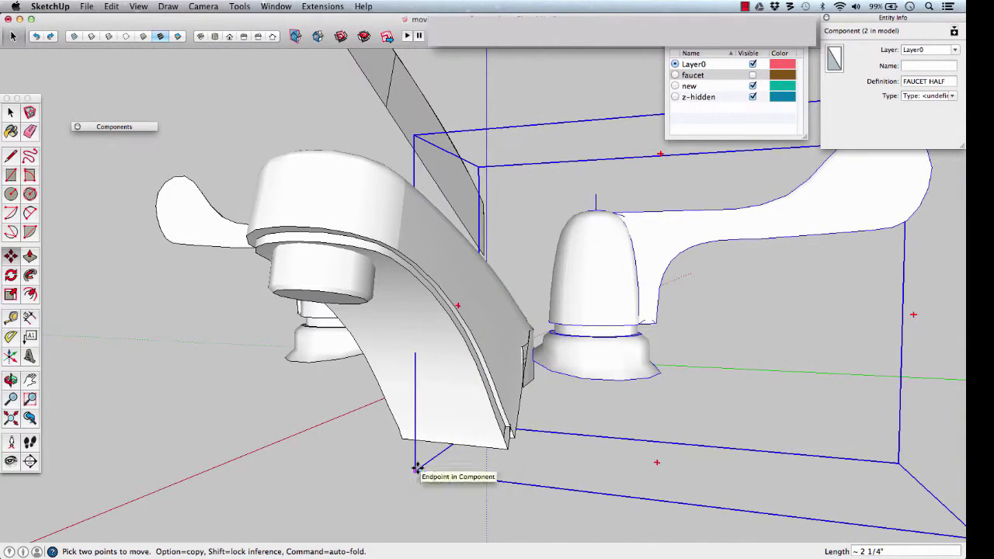